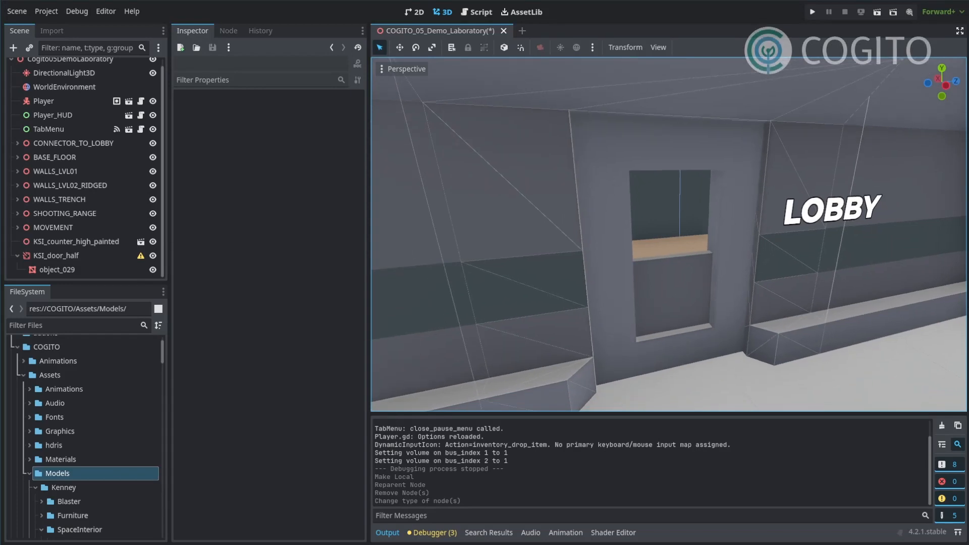
mouse_move(746, 281)
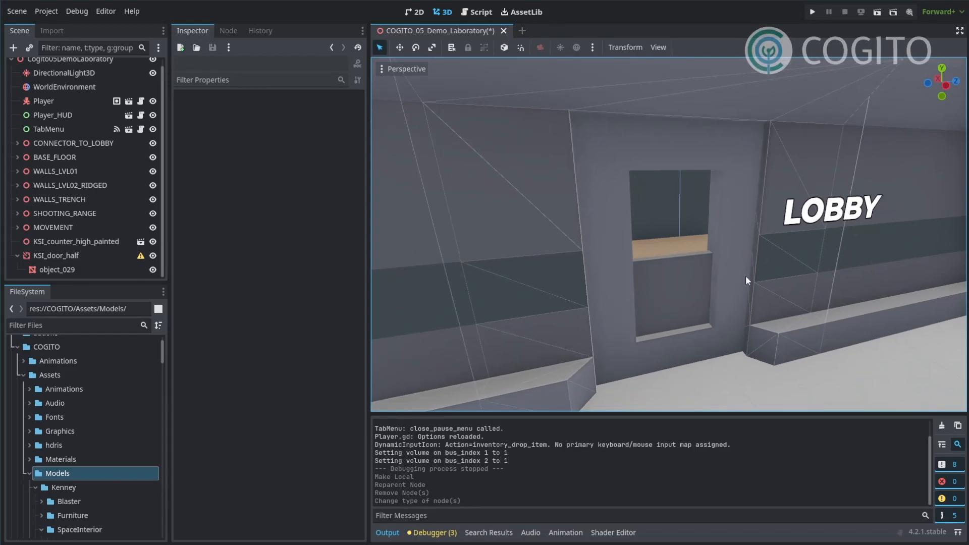
mouse_move(676, 255)
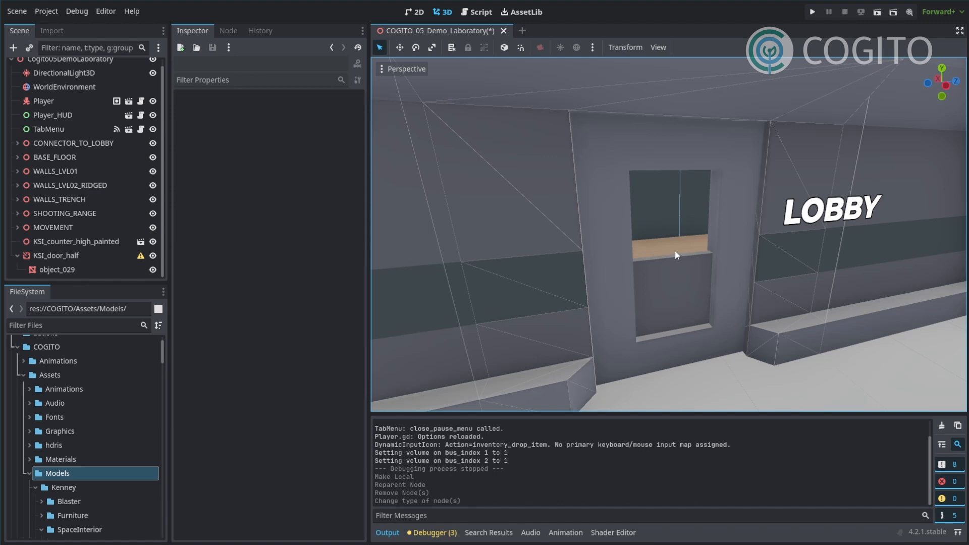
mouse_move(695, 253)
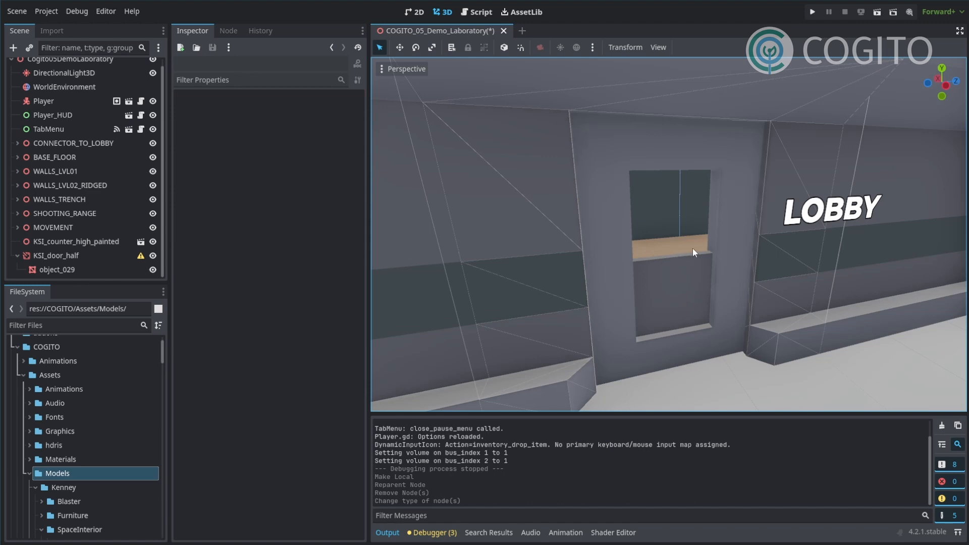
mouse_move(737, 253)
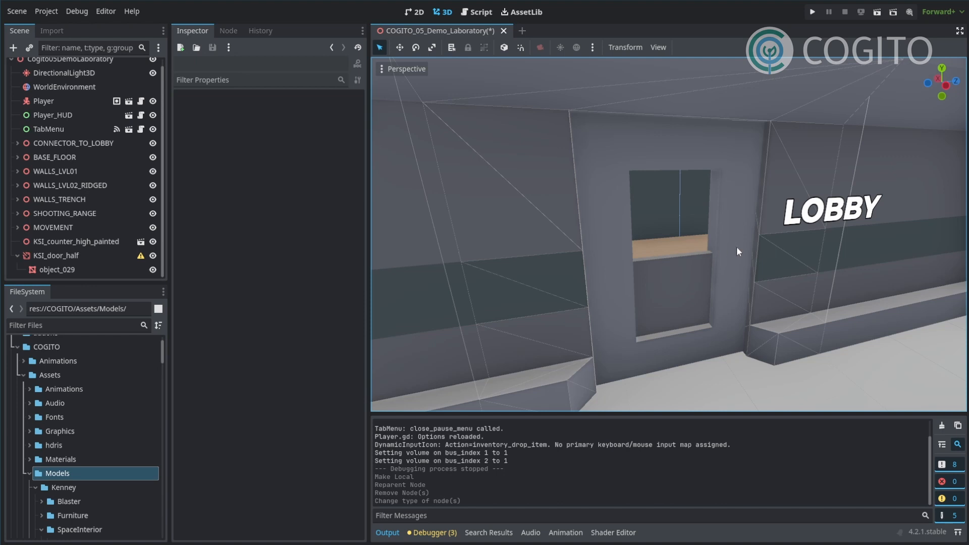
mouse_move(762, 267)
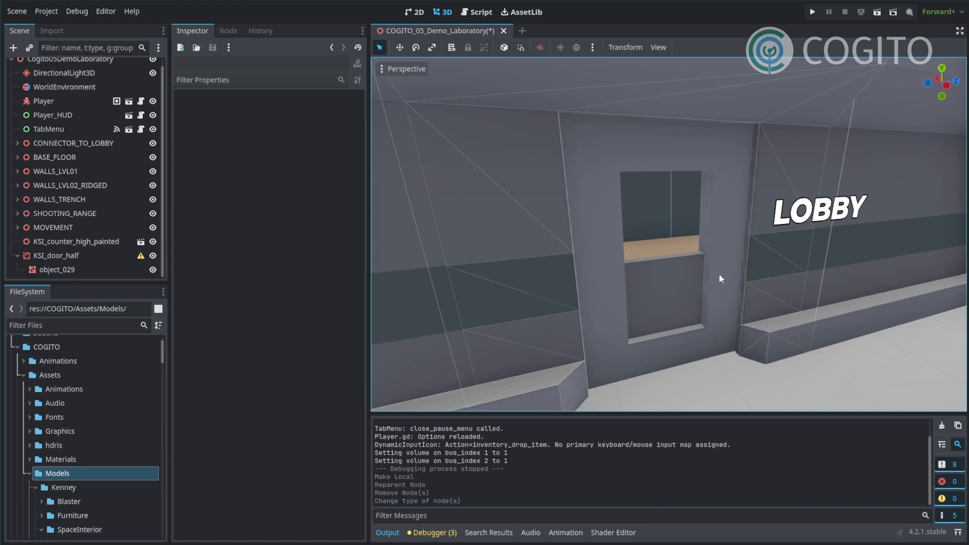
mouse_move(753, 274)
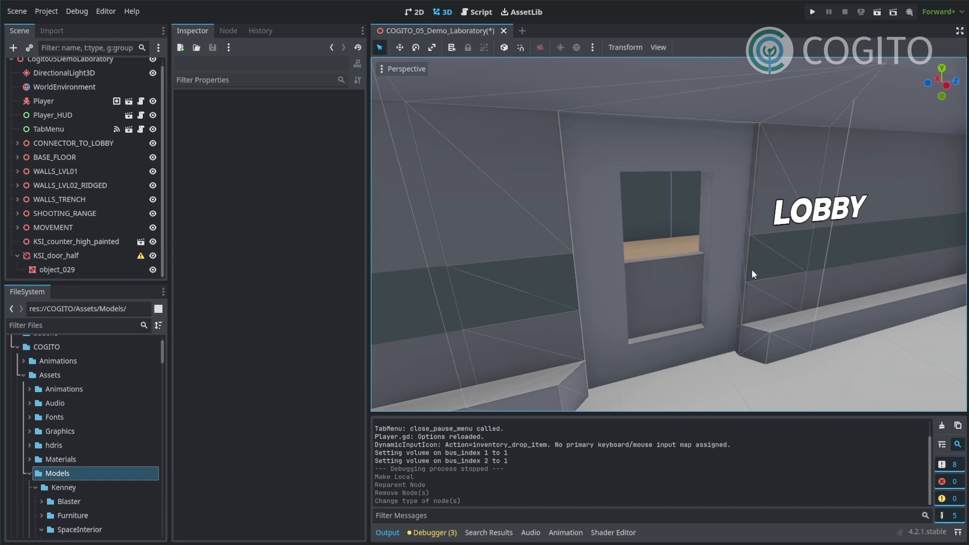
mouse_move(600, 264)
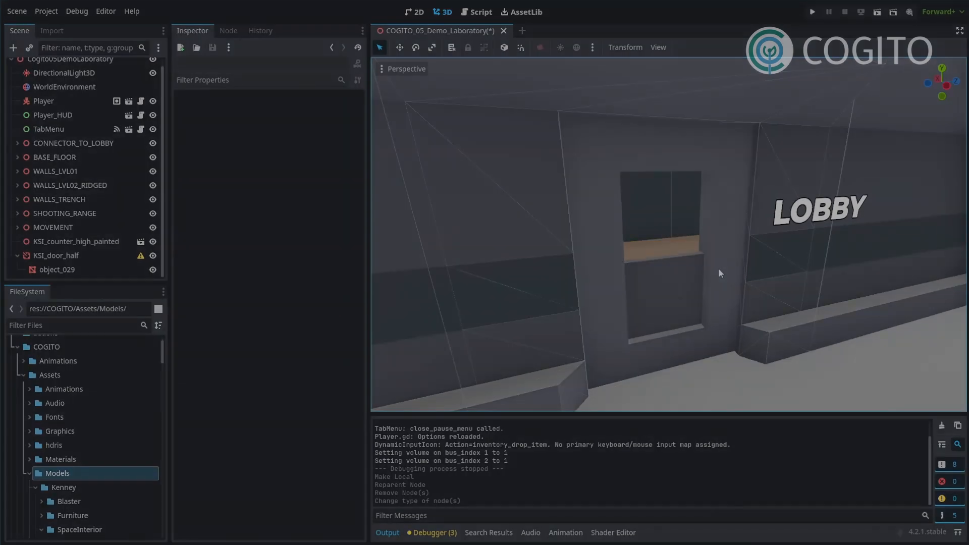
Step: Make the KSI_door_half instance local so its children are editable
click(55, 262)
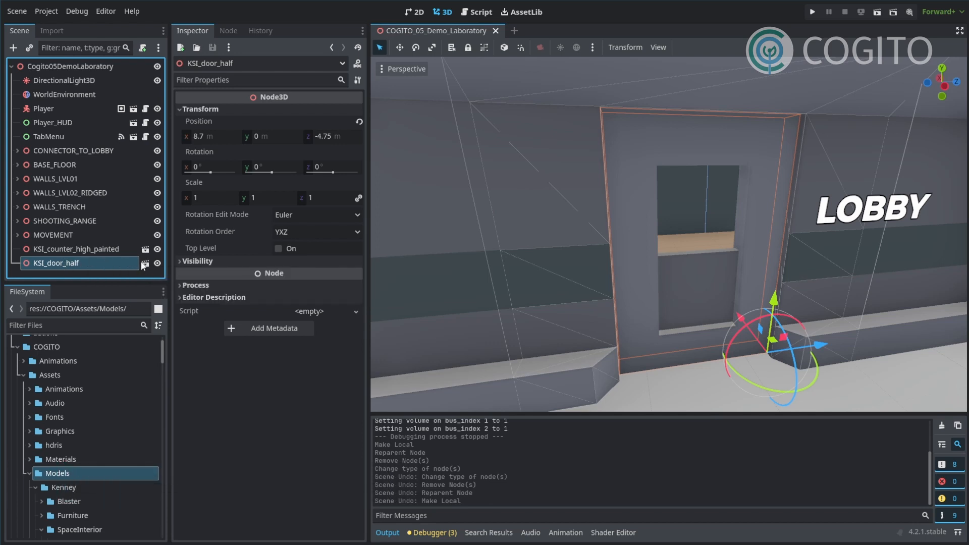
mouse_move(95, 268)
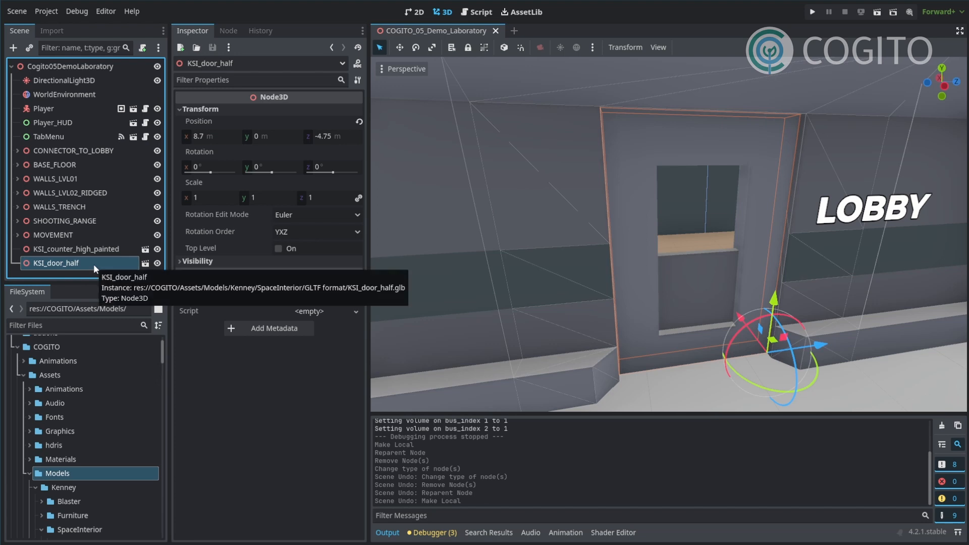
mouse_move(88, 266)
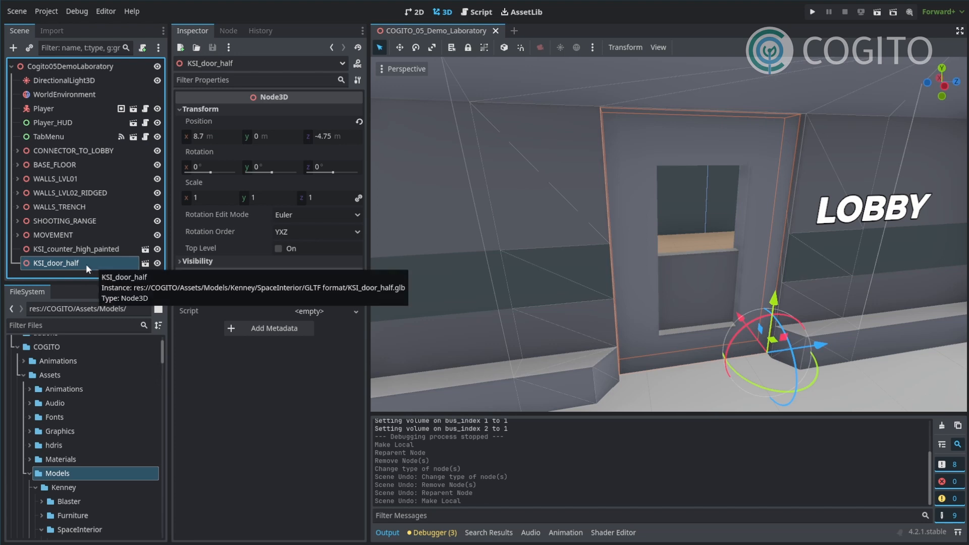
right_click(56, 262)
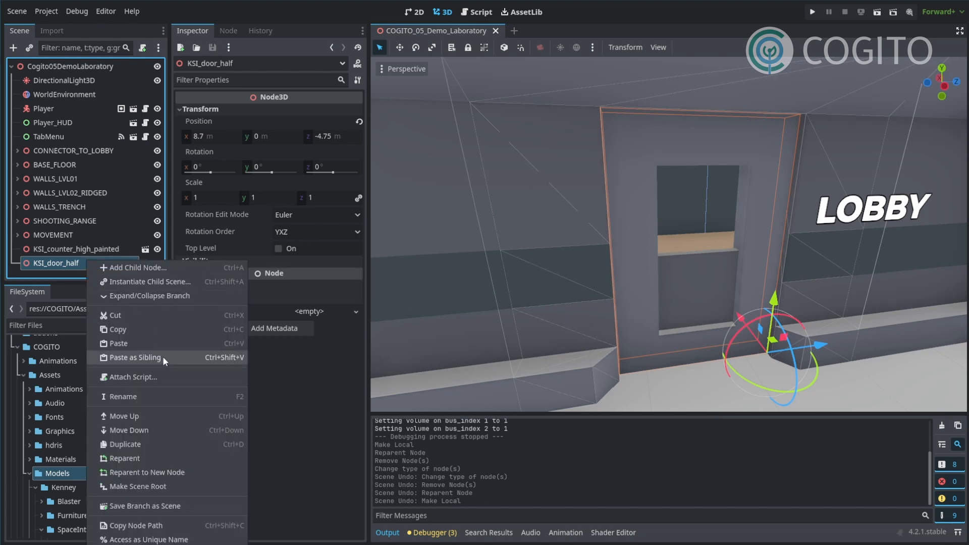
mouse_move(163, 362)
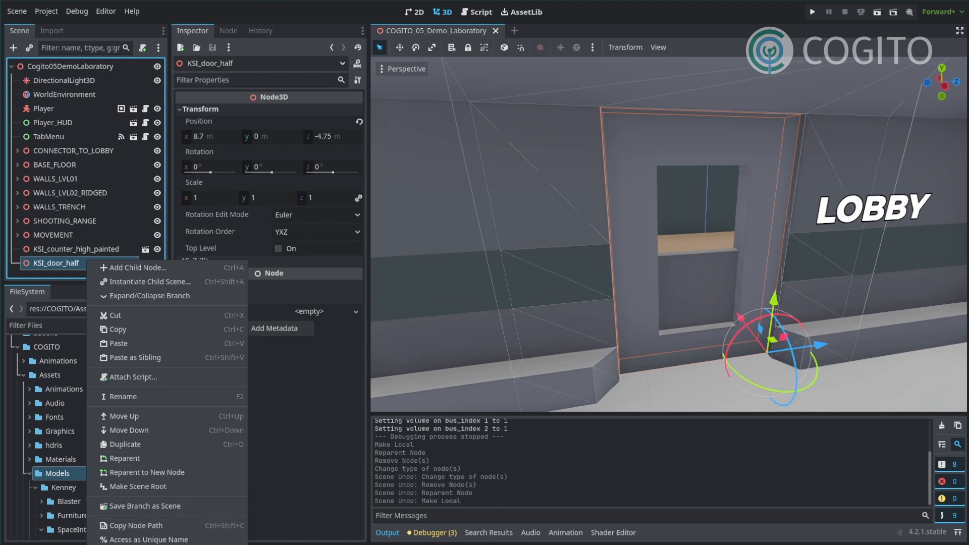
click(147, 472)
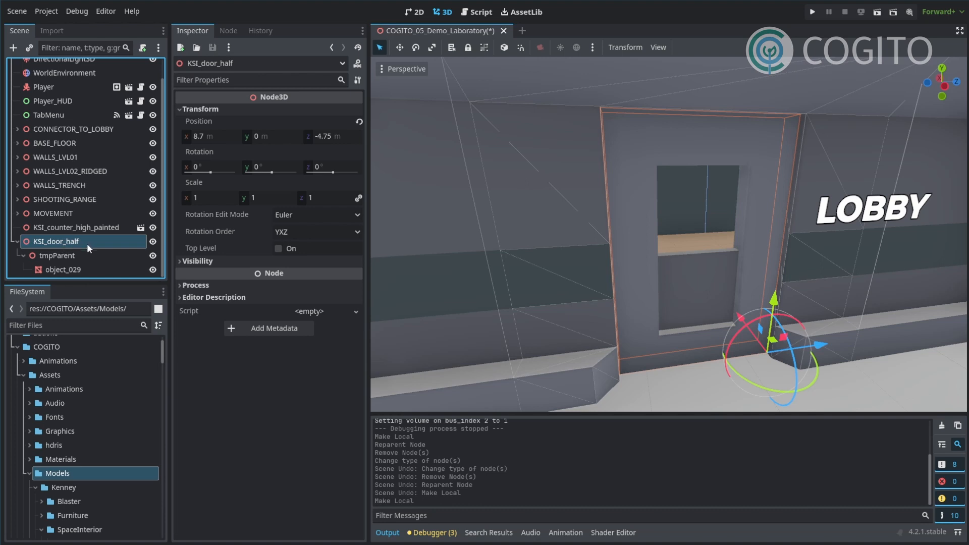
mouse_move(58, 248)
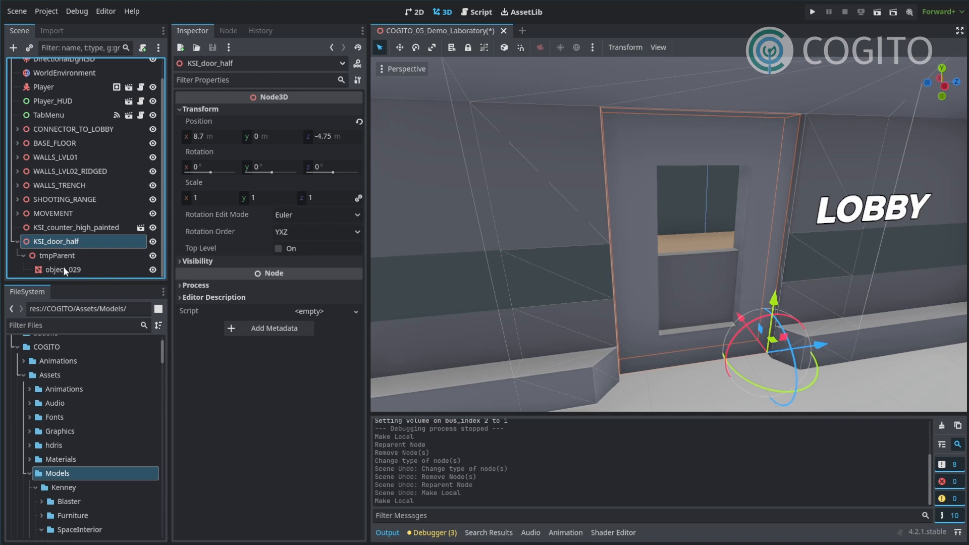
Step: Reparent object_029 directly under KSI_door_half and remove tmpParent
click(58, 270)
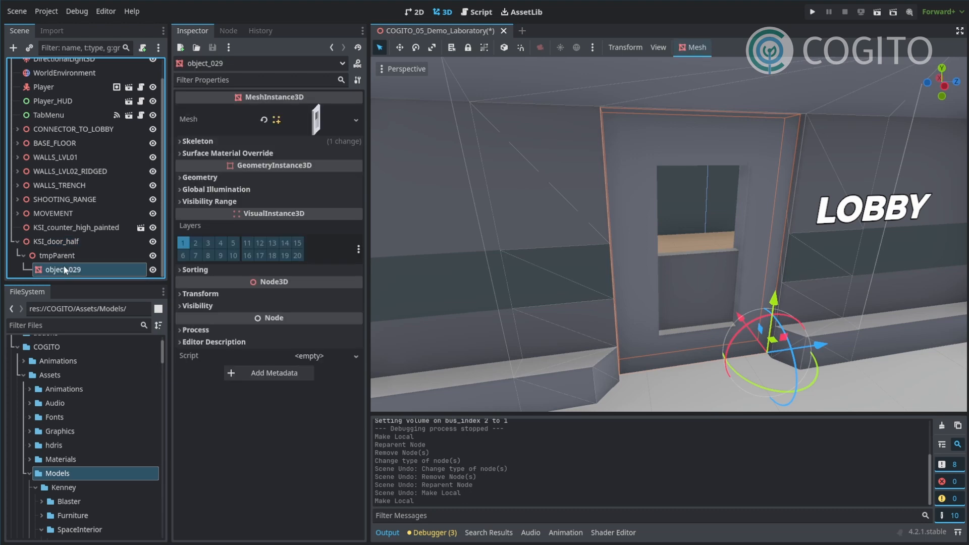
click(57, 269)
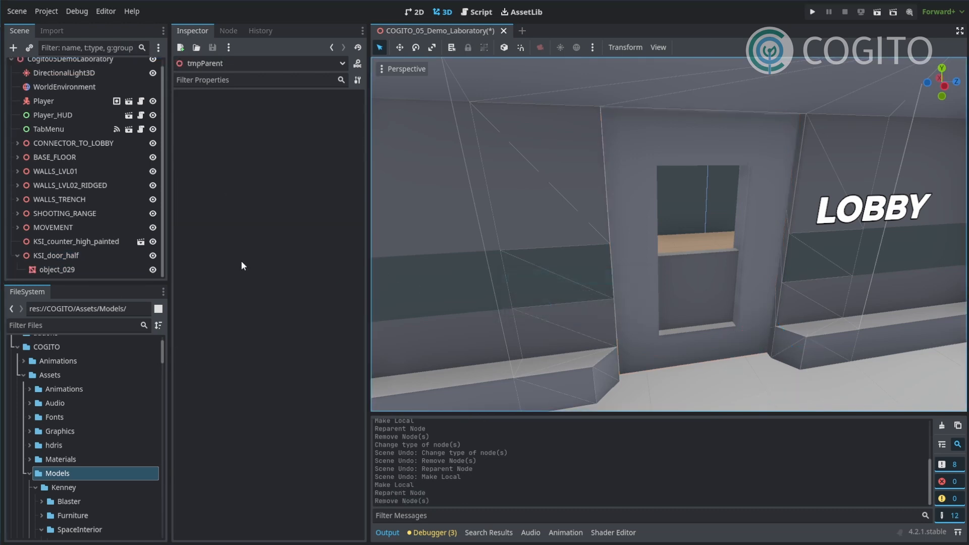
click(57, 269)
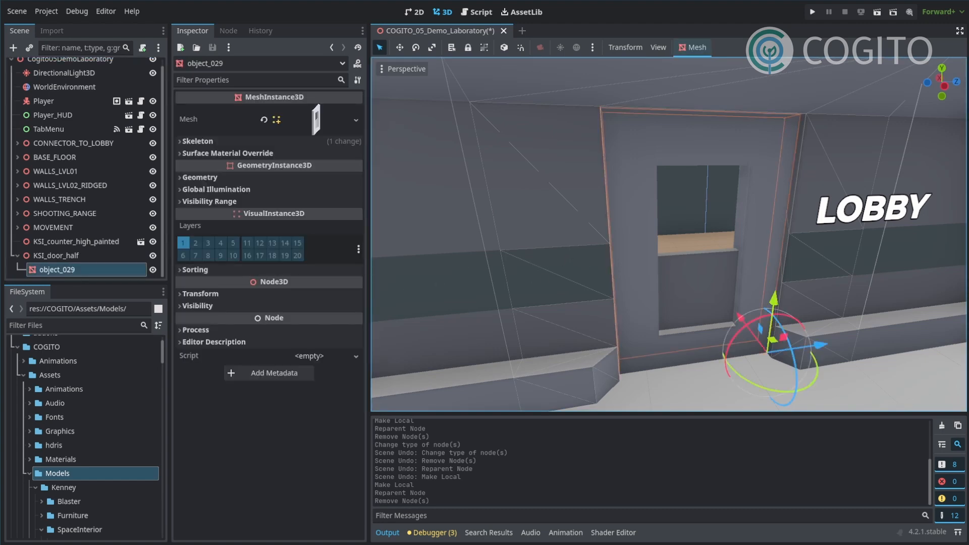
click(47, 255)
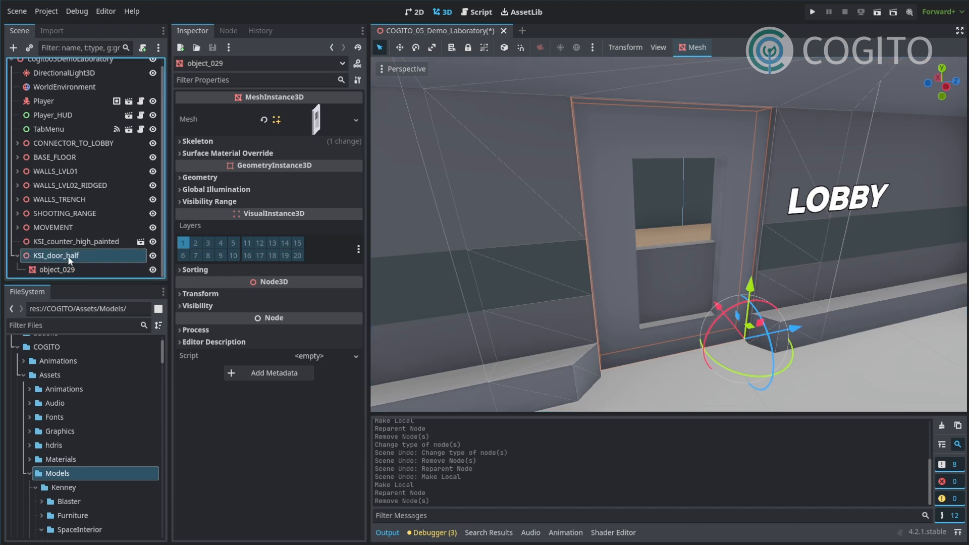
click(51, 255)
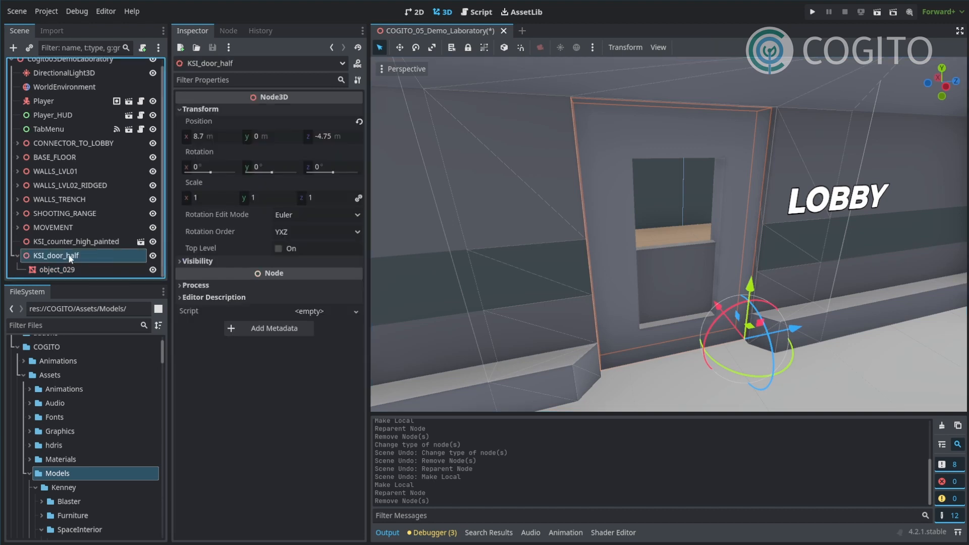
Step: Change KSI_door_half's node type to AnimatableBody3D
right_click(50, 255)
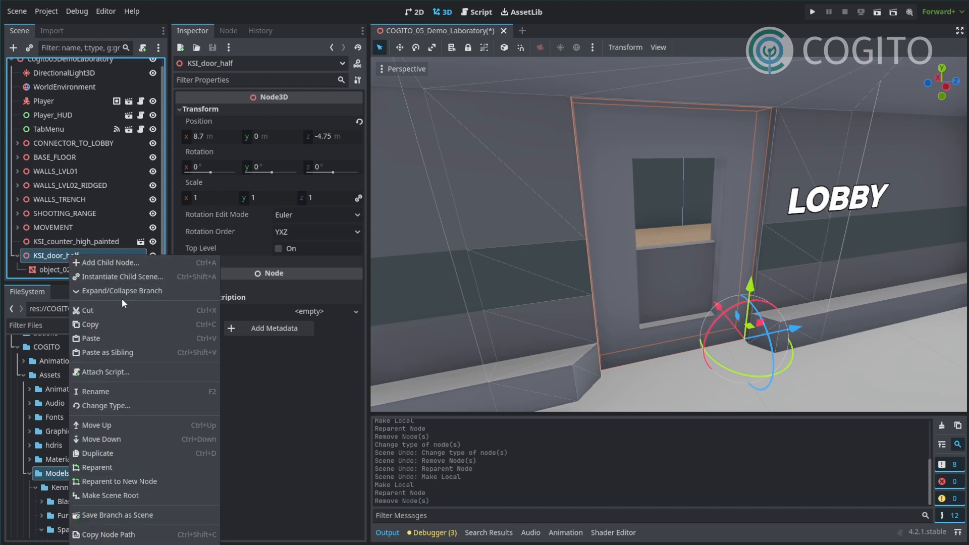
mouse_move(130, 495)
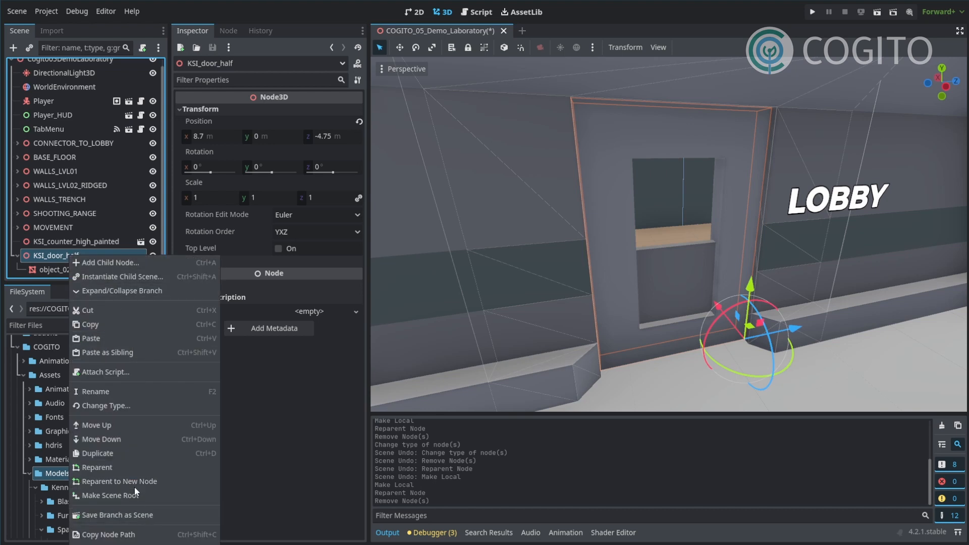
mouse_move(142, 408)
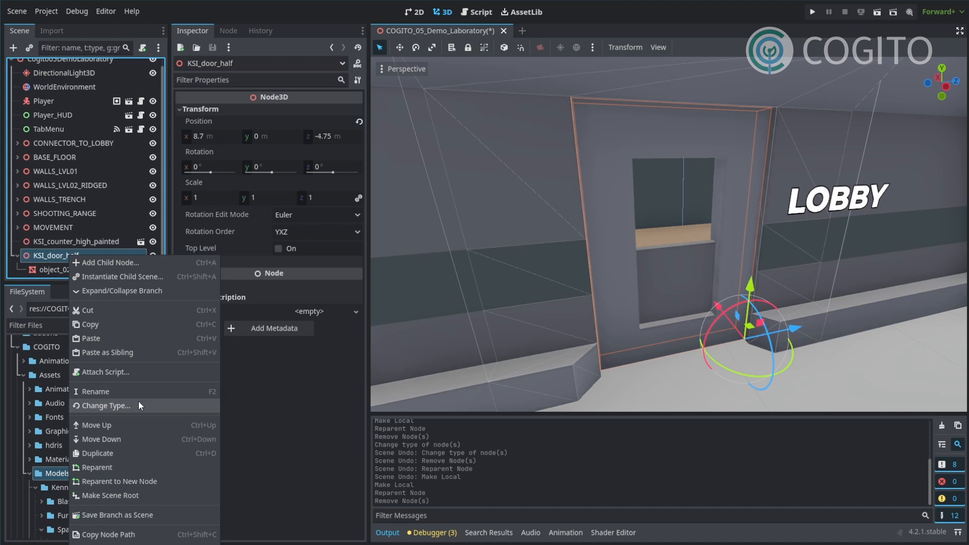
mouse_move(134, 409)
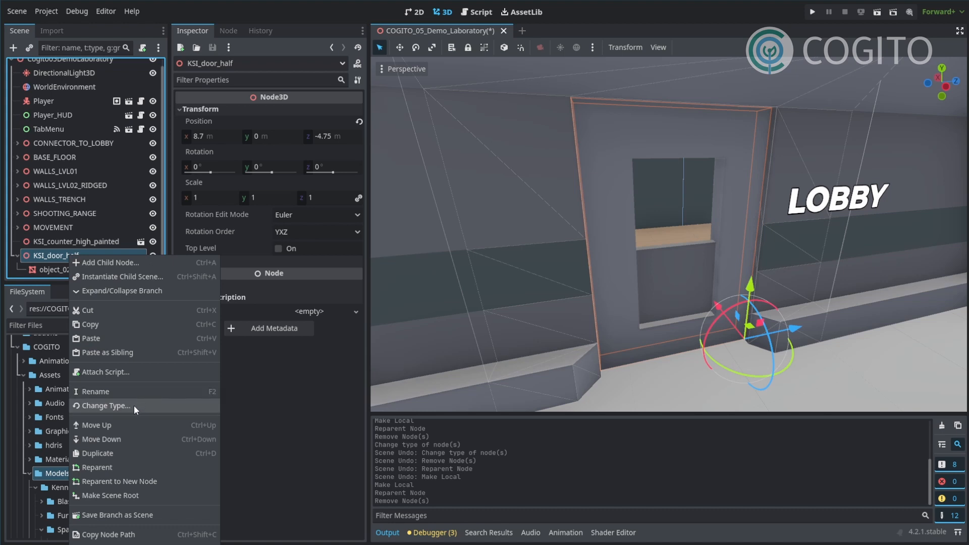
click(106, 406)
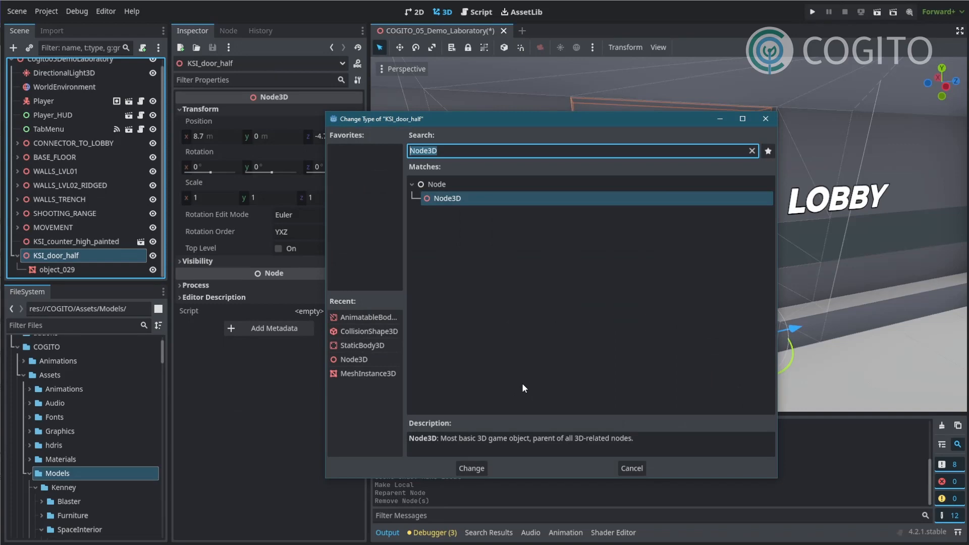
text(Anim)
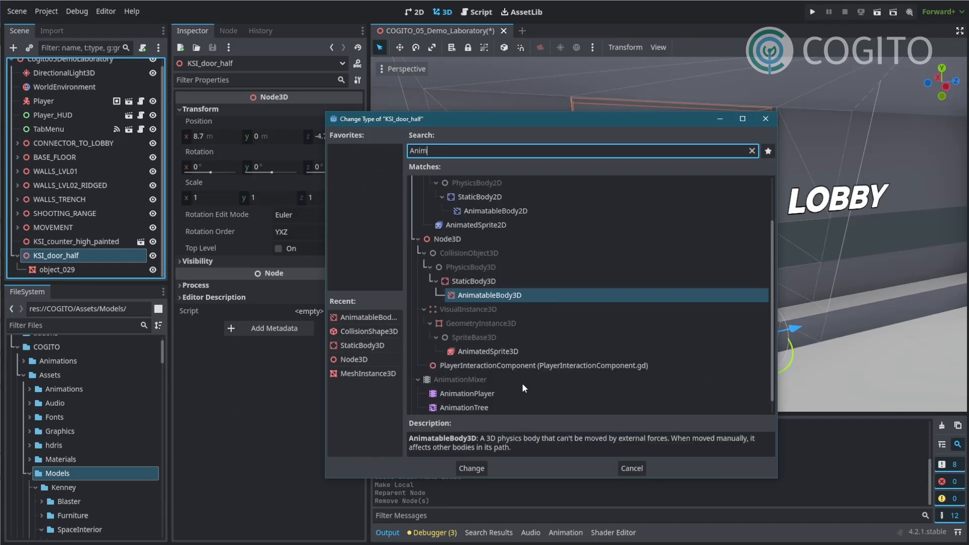
click(471, 468)
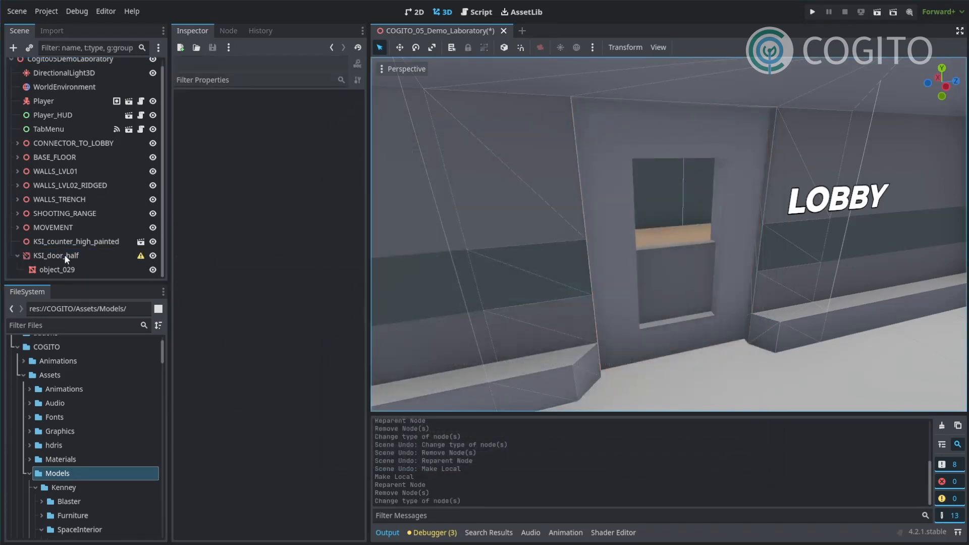
click(57, 256)
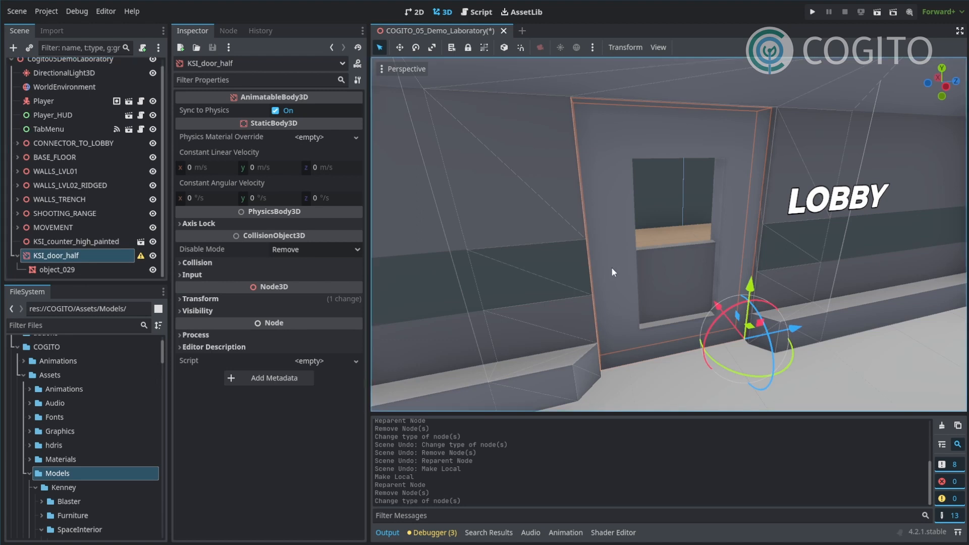
mouse_move(143, 263)
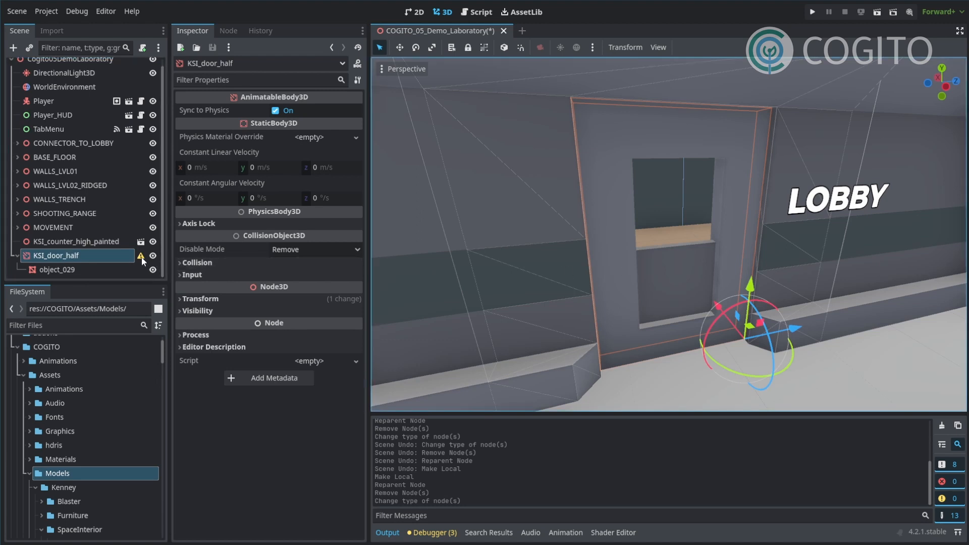
mouse_move(141, 256)
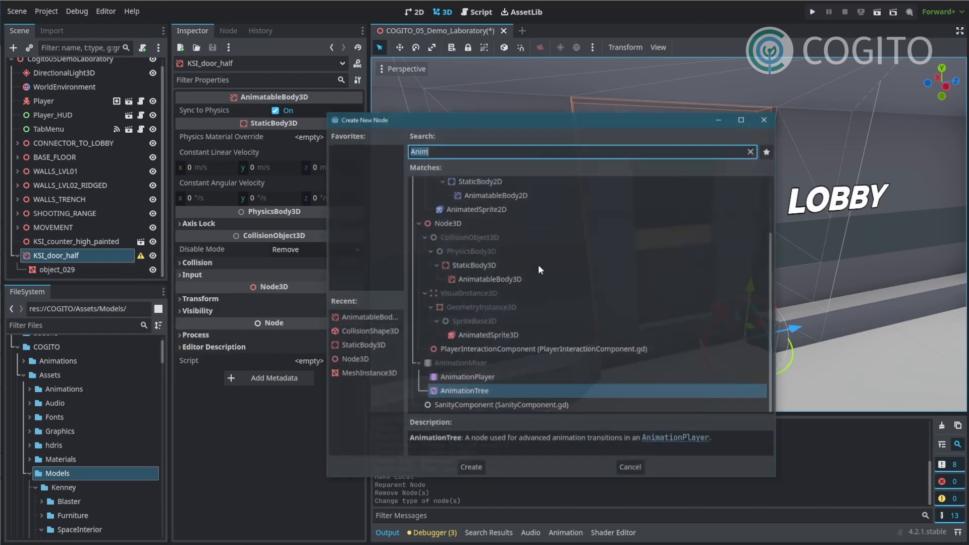
Step: Add a CollisionShape3D child with a BoxShape3D sized 0.2 × 2.25 × 1.5 fitted to the door panel
click(630, 467)
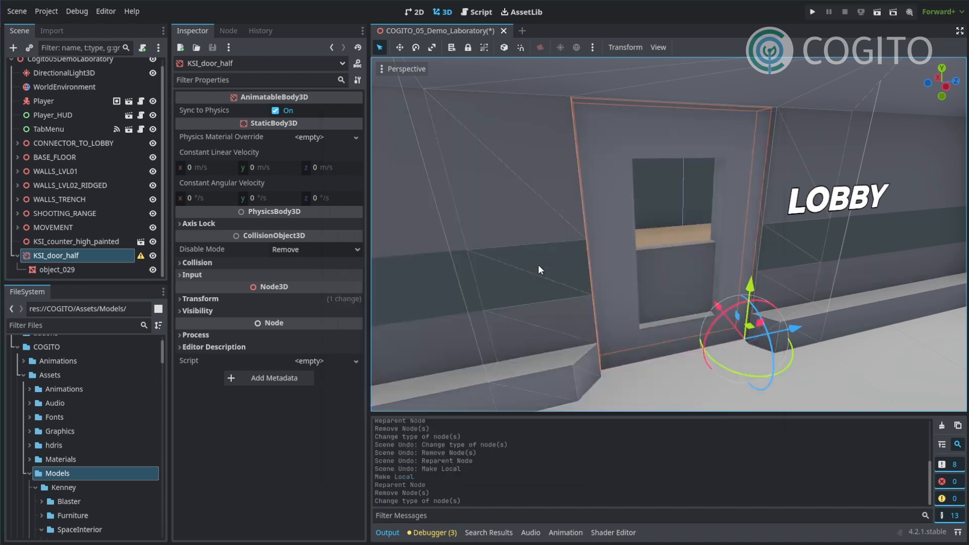
click(309, 111)
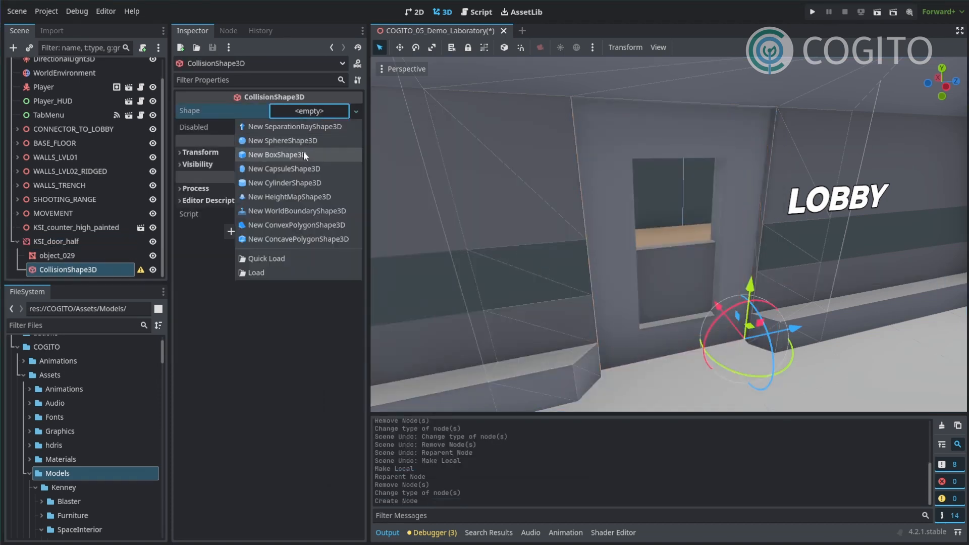
click(272, 155)
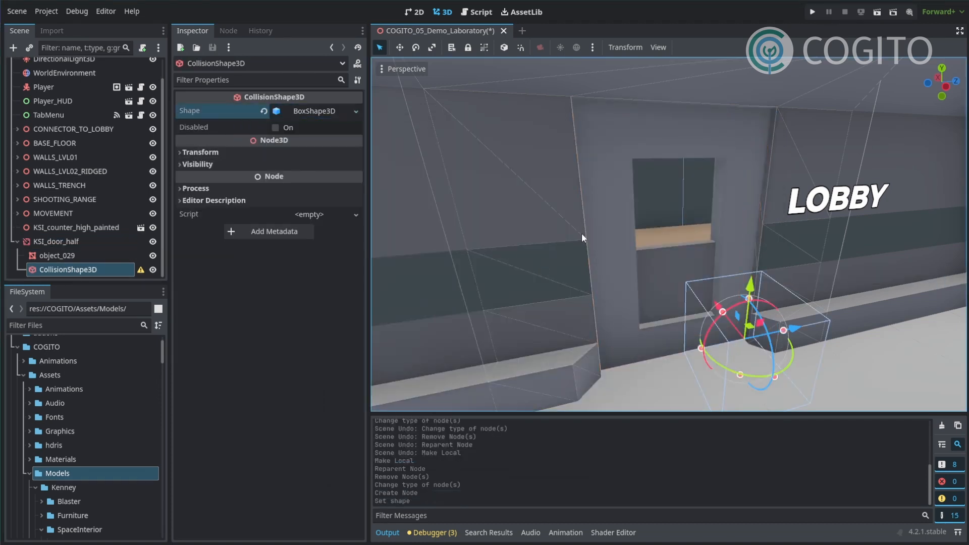
click(312, 111)
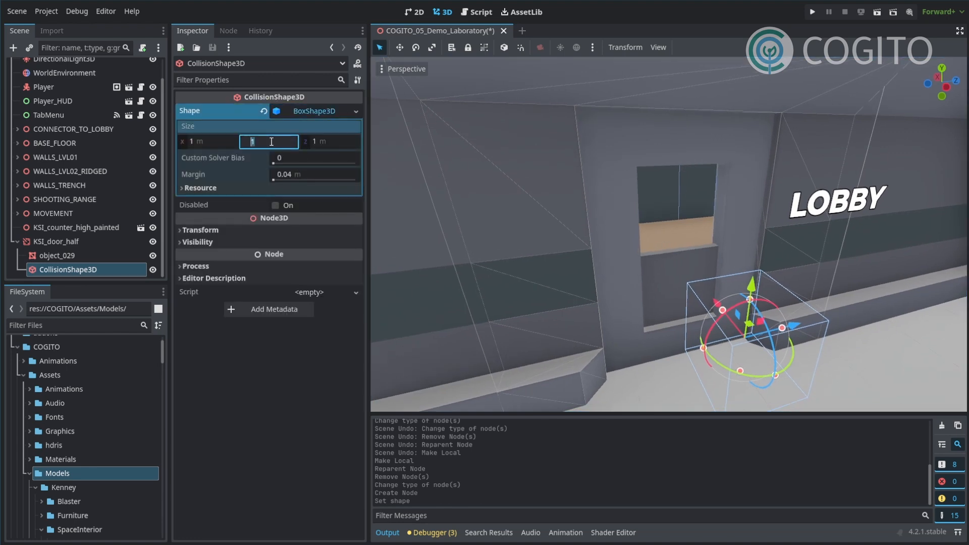
text(2.25)
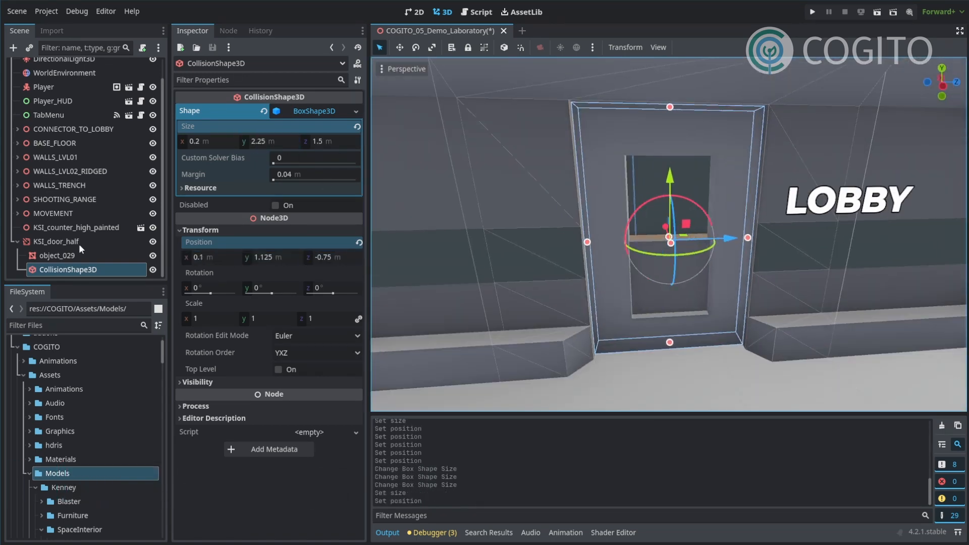
click(55, 241)
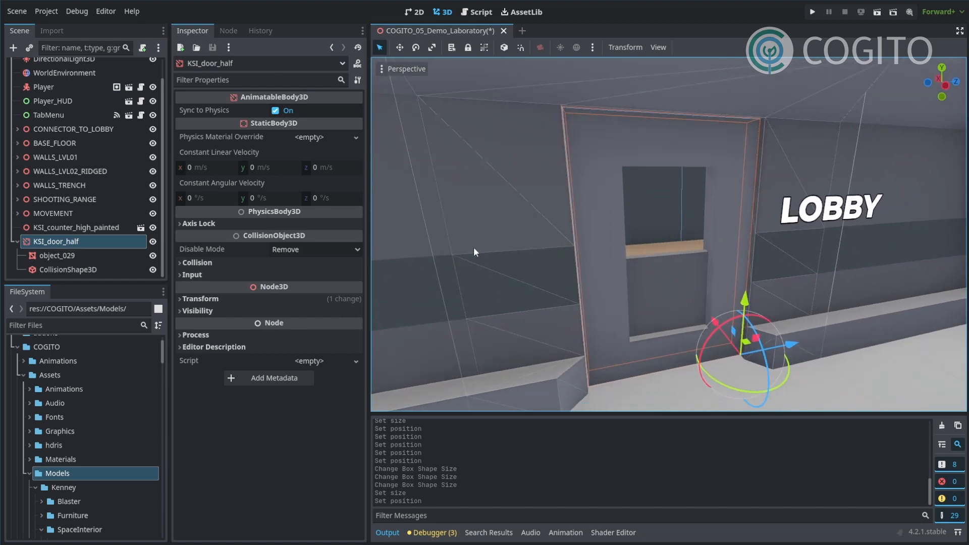
mouse_move(318, 362)
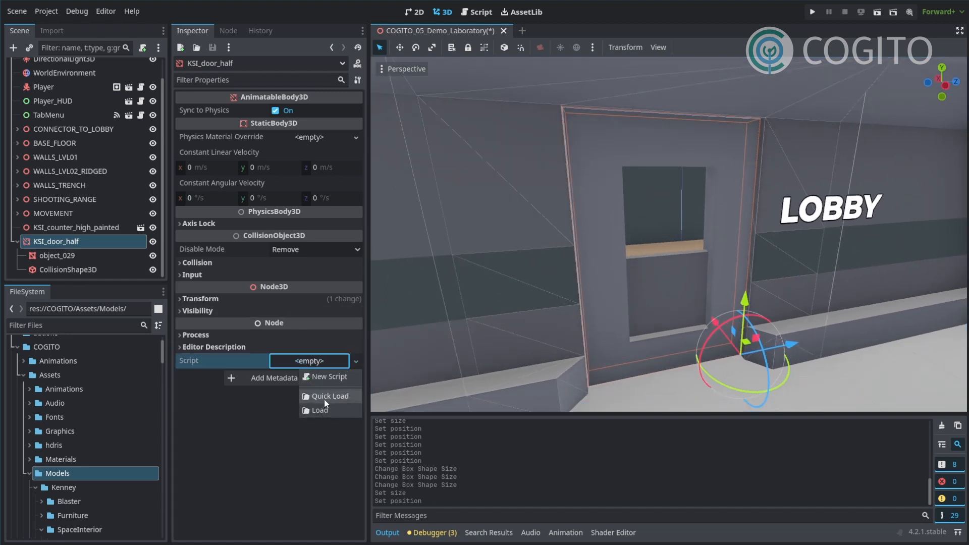
Step: Quick-load Cogito_Door.gd as the script on KSI_door_half
click(329, 395)
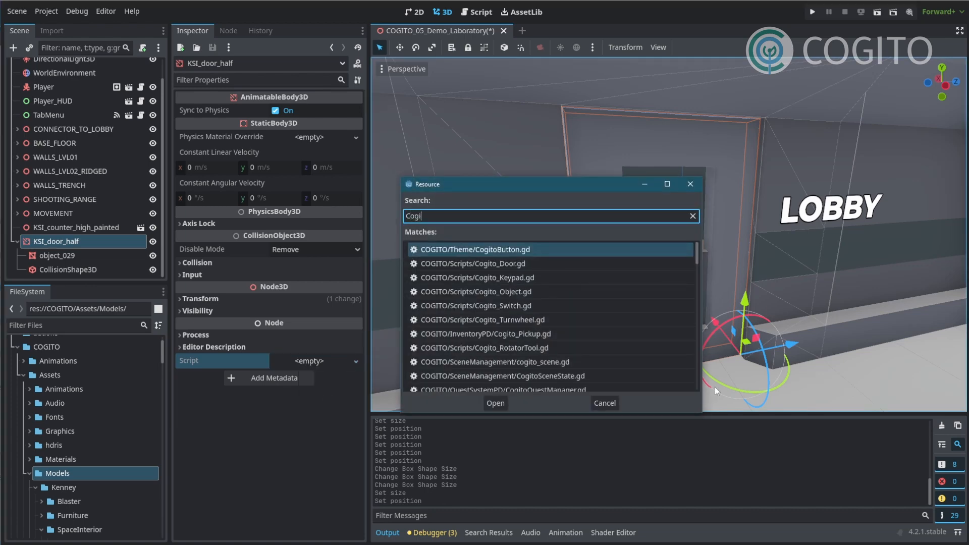
click(476, 264)
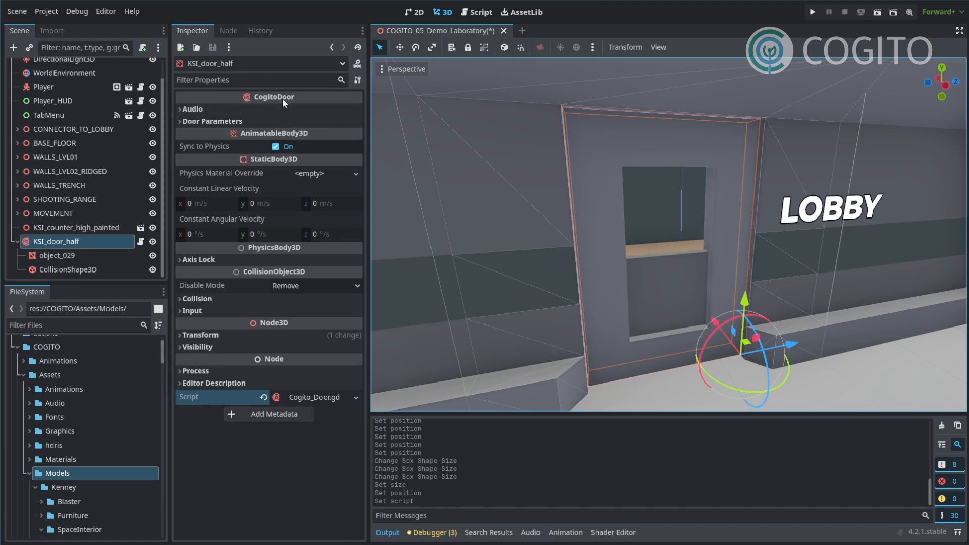
mouse_move(263, 105)
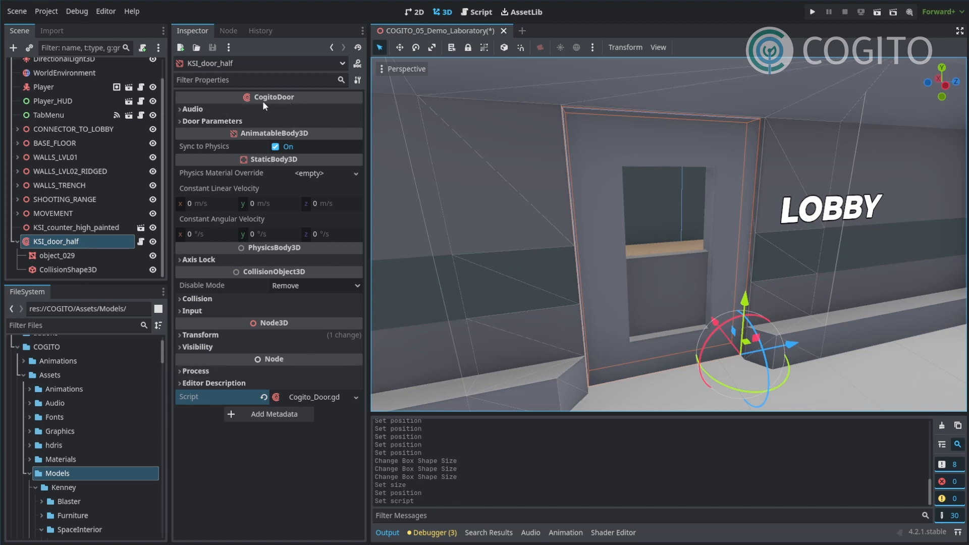
mouse_move(231, 117)
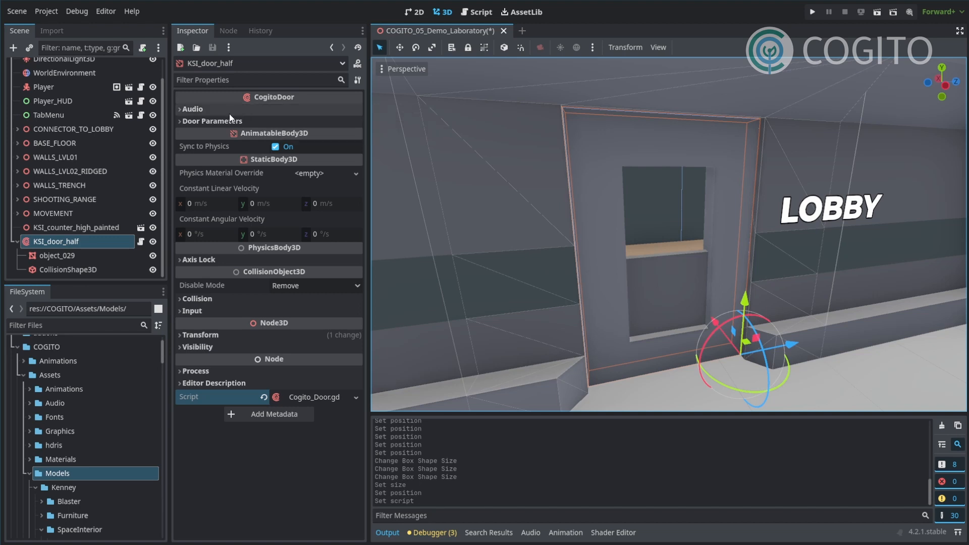
Step: Enable Is Sliding in the door's tween parameters
click(212, 121)
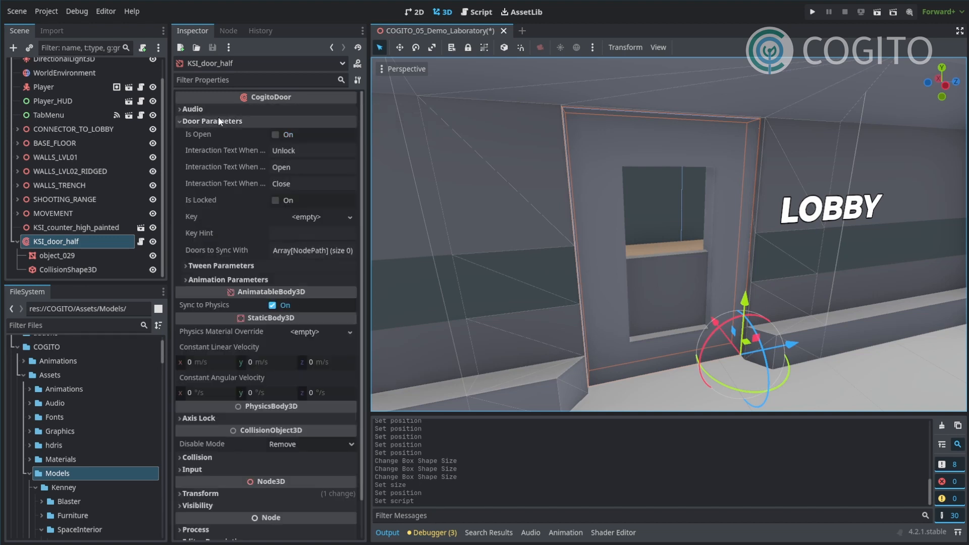
mouse_move(253, 128)
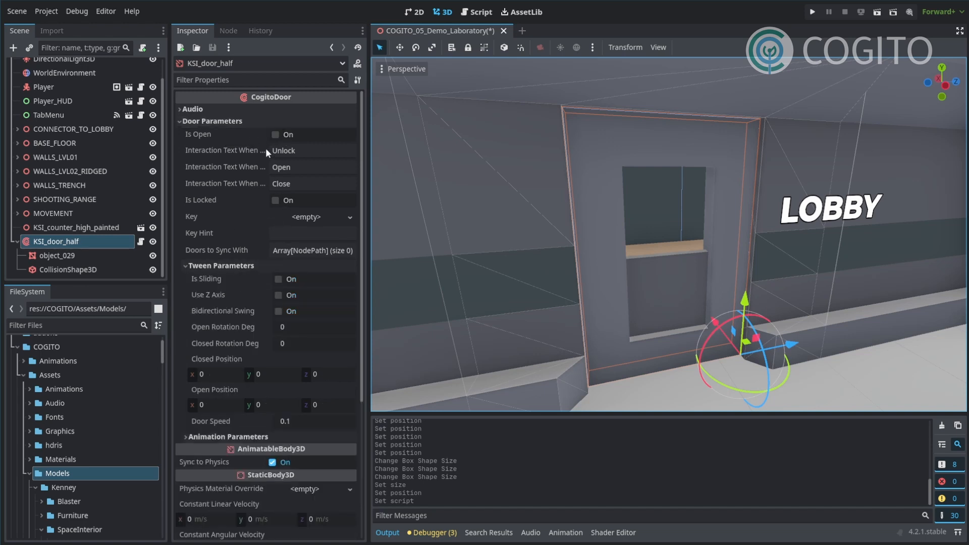
mouse_move(248, 235)
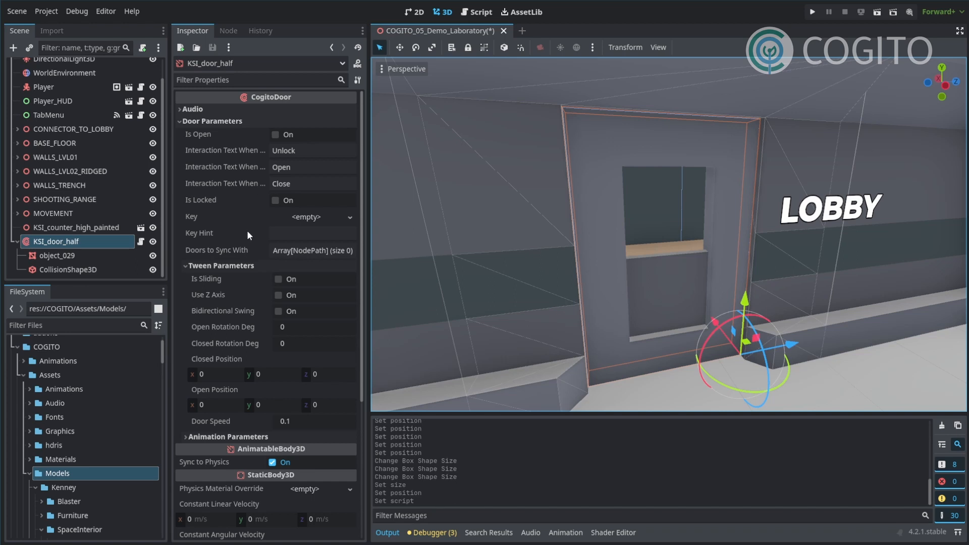
click(276, 279)
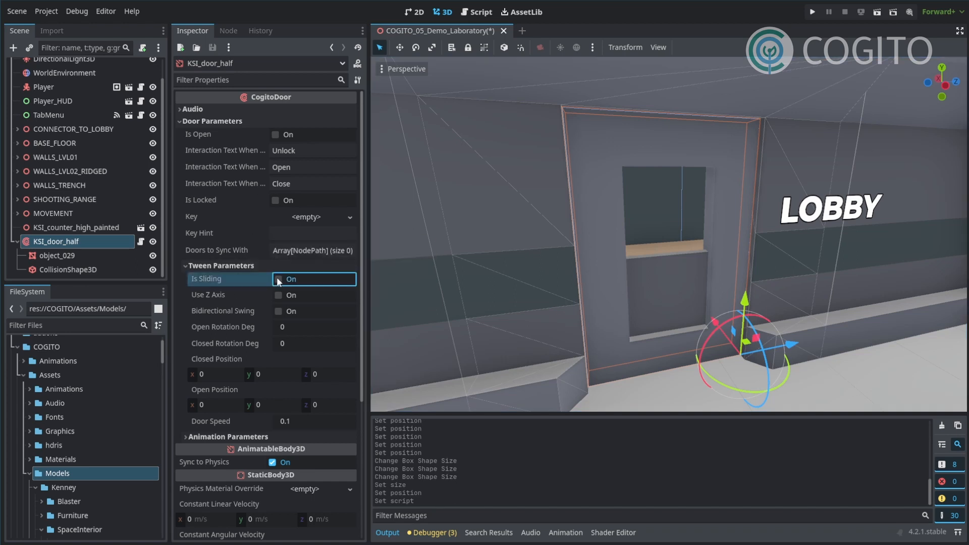
click(278, 279)
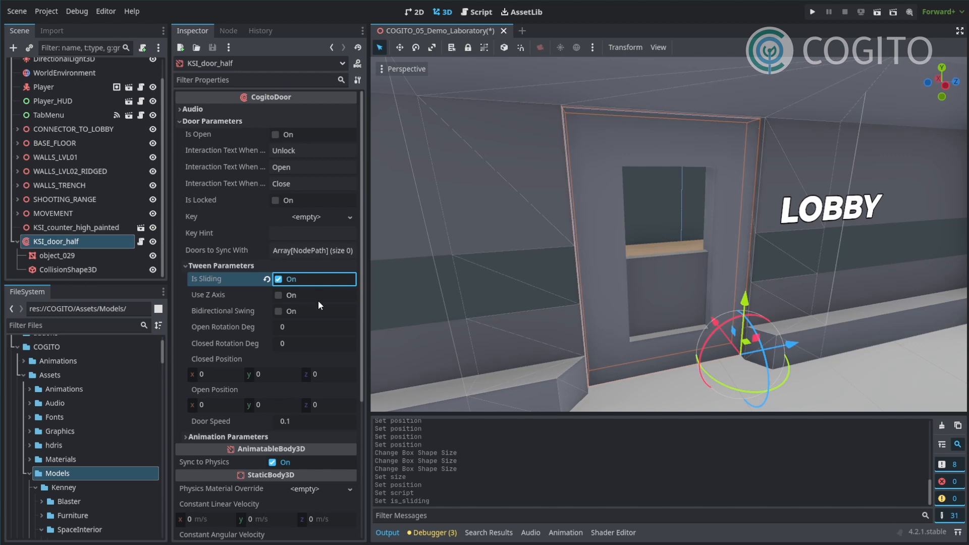
scroll(down, 3)
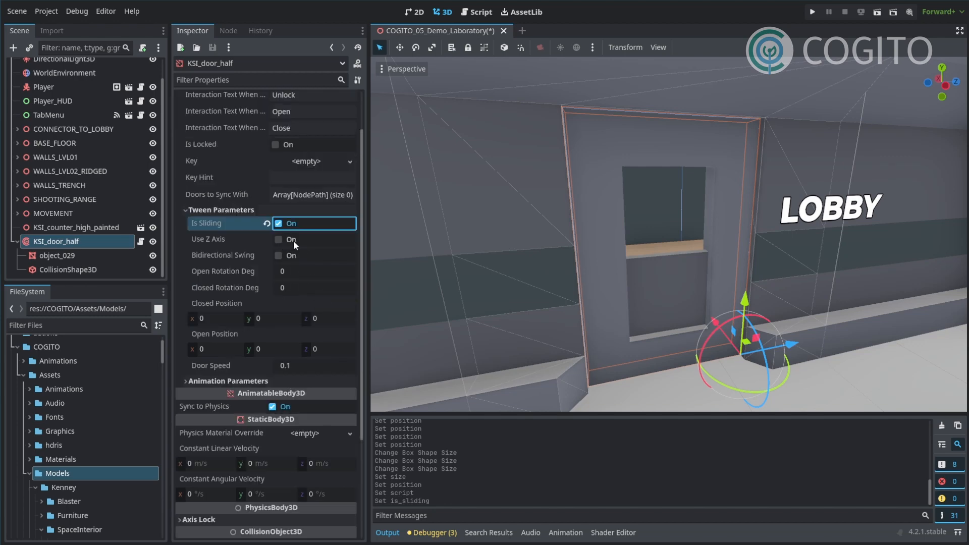
scroll(down, 3)
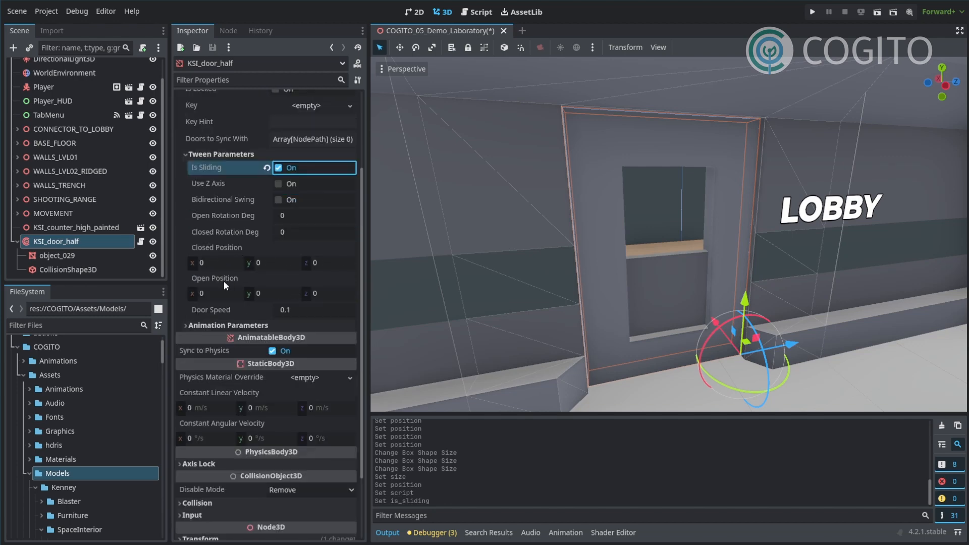
mouse_move(223, 284)
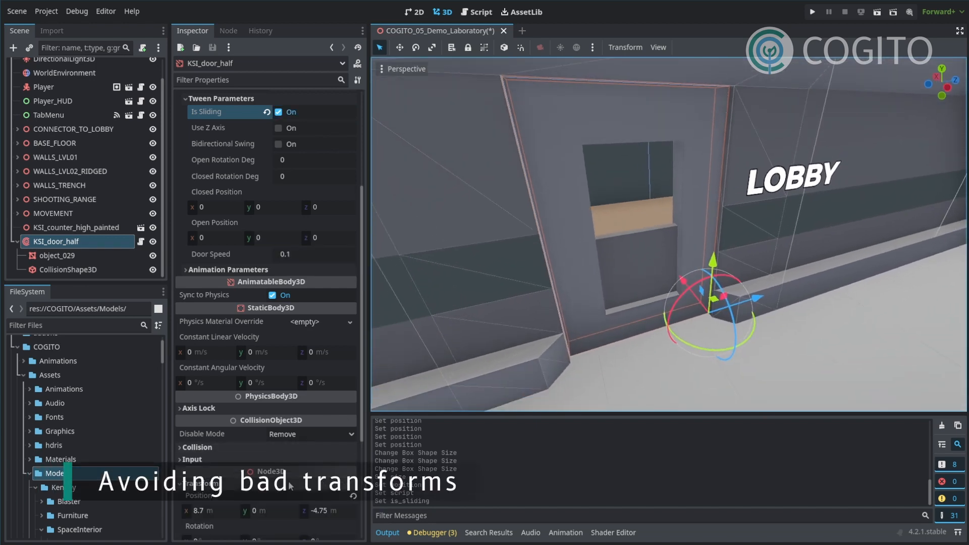
scroll(down, 3)
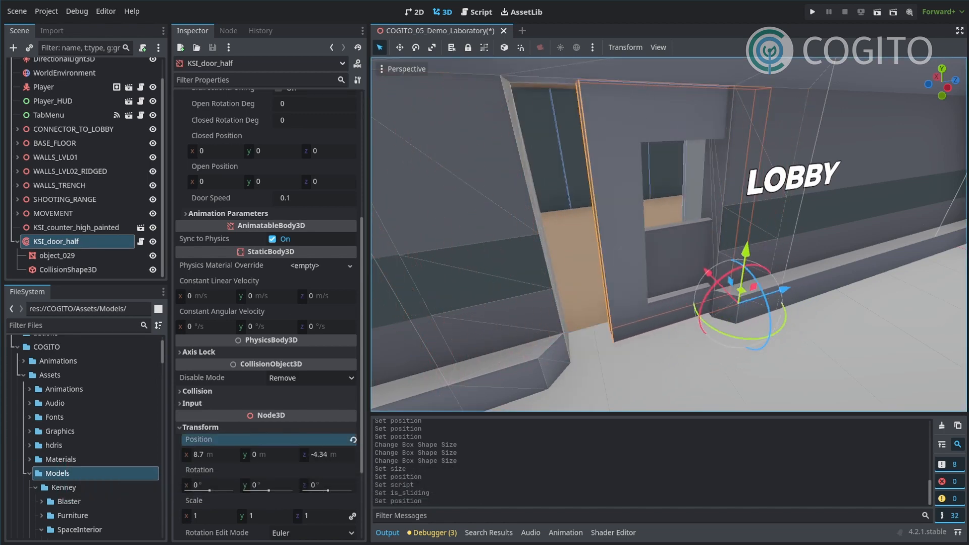
drag(311, 454, 306, 460)
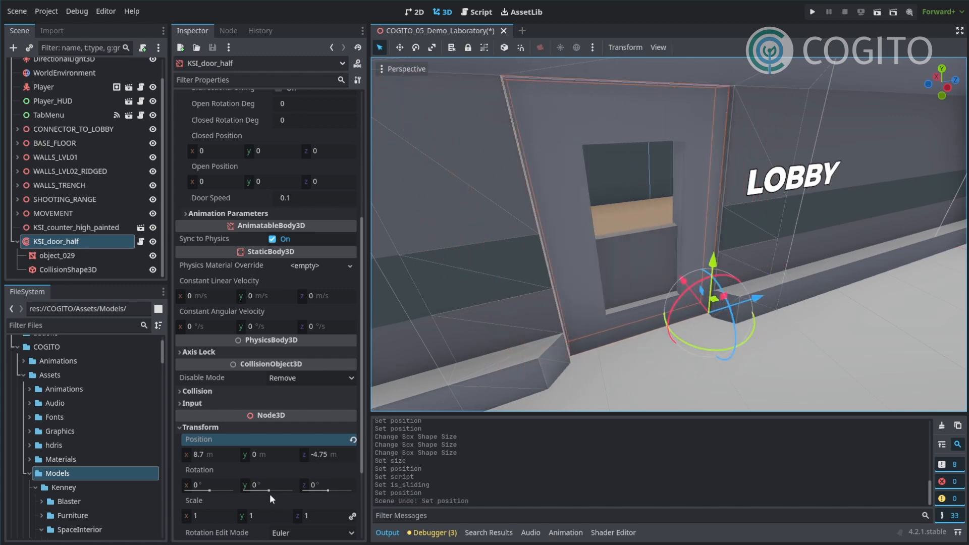
drag(266, 484, 275, 491)
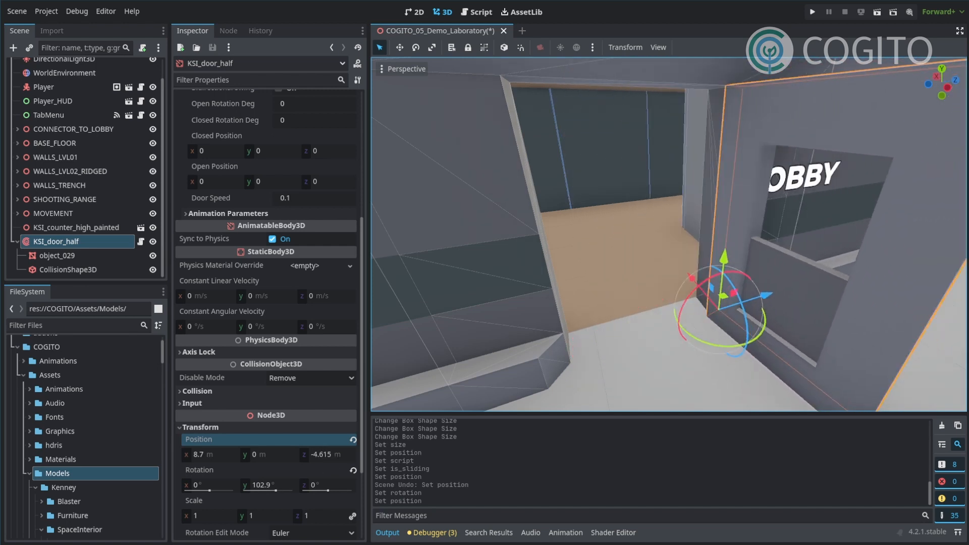
drag(321, 455, 331, 460)
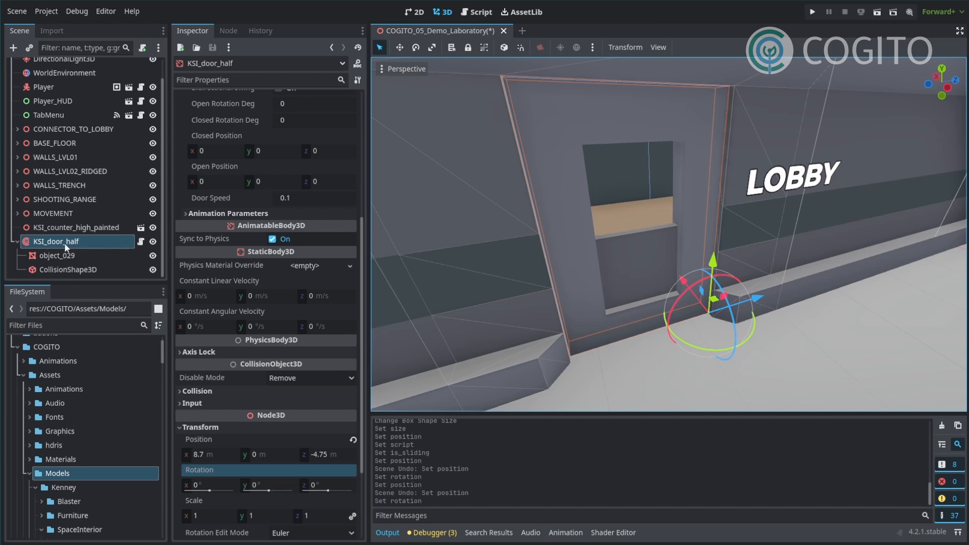
mouse_move(67, 245)
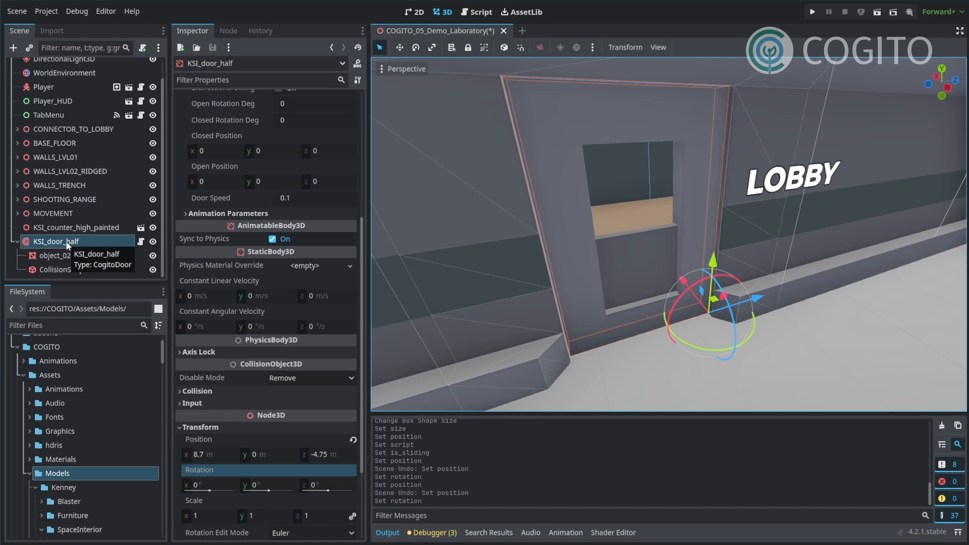
Step: Reparent KSI_door_half to a new Node3D and rename it SlidingDoor
right_click(57, 242)
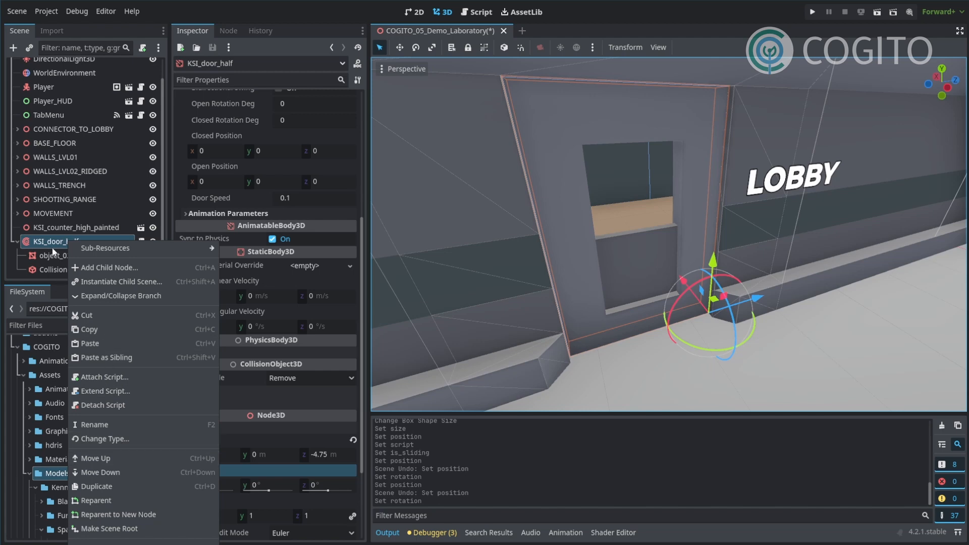
mouse_move(146, 296)
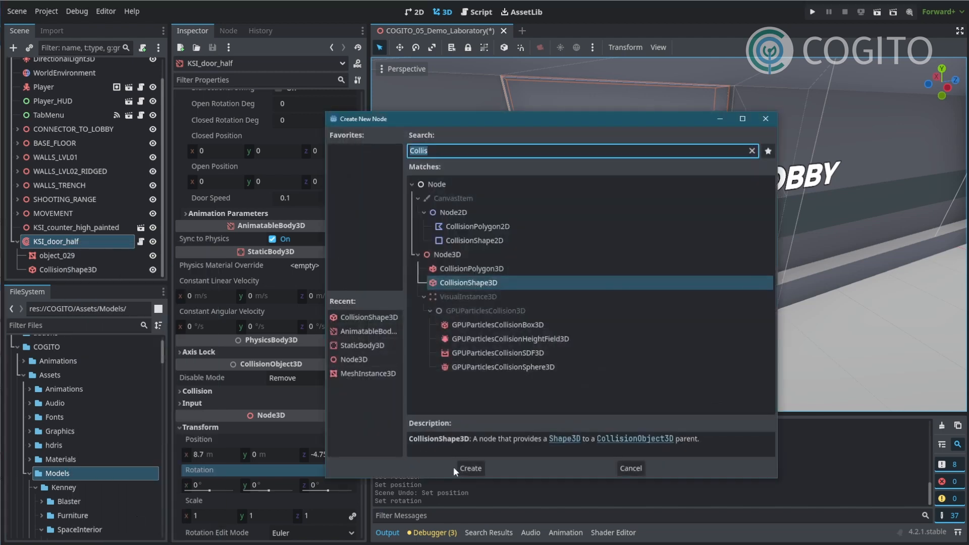
text(Node)
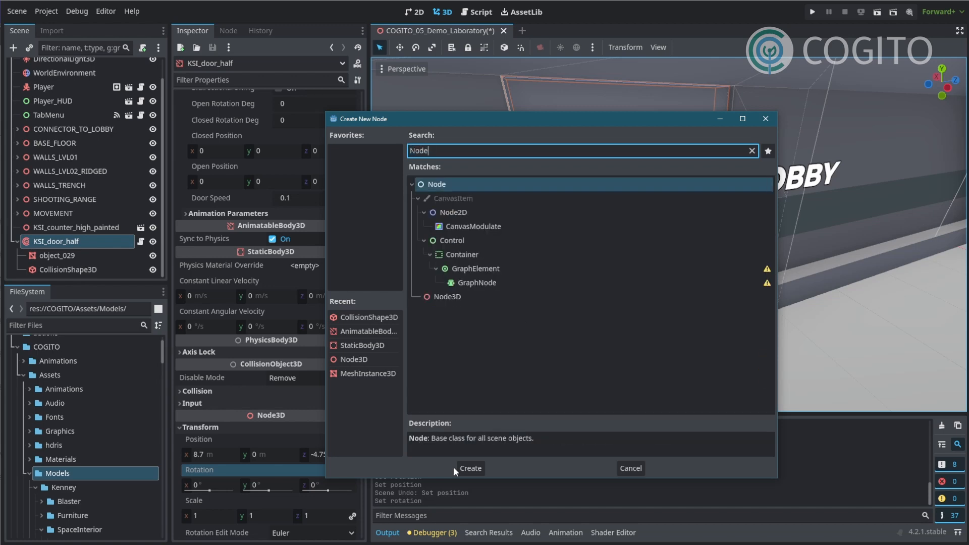
click(470, 469)
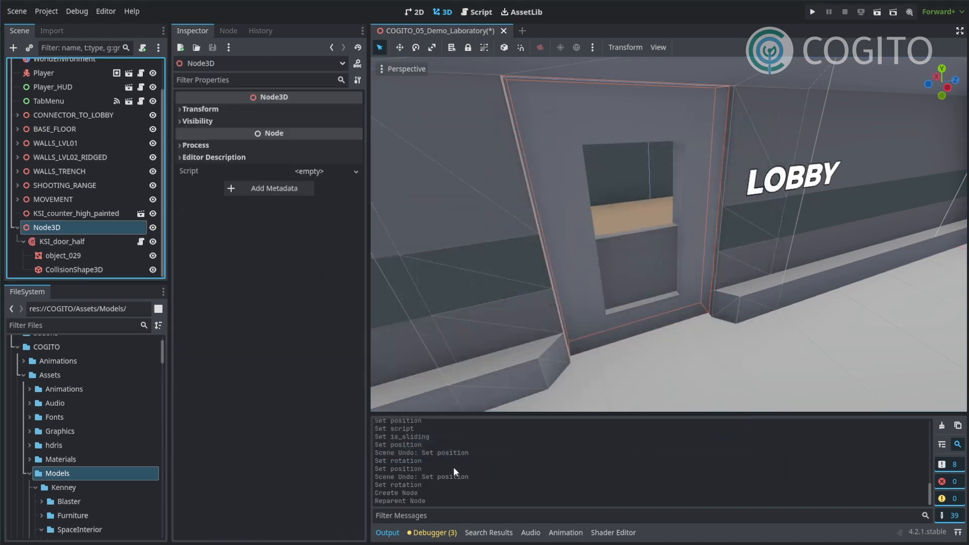
double_click(45, 227)
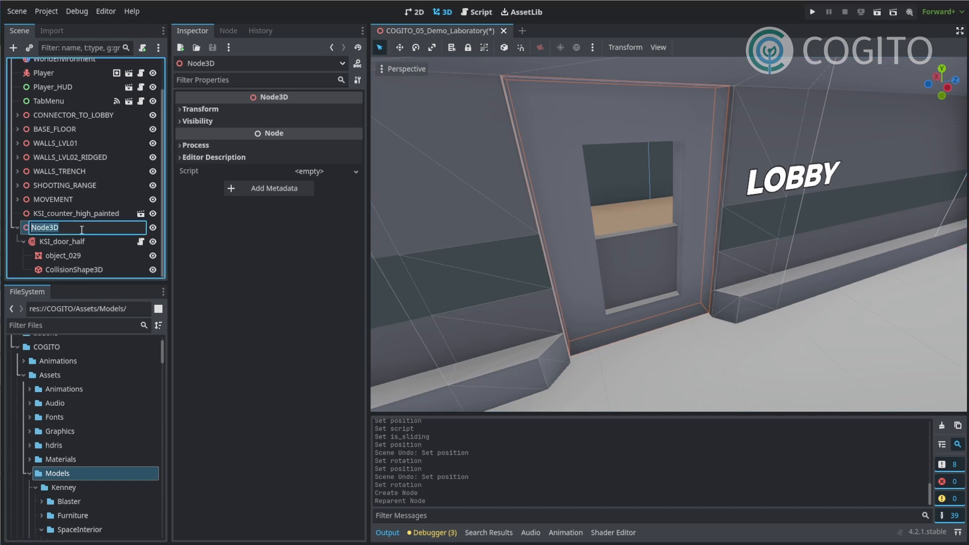
text(SlidingDoor)
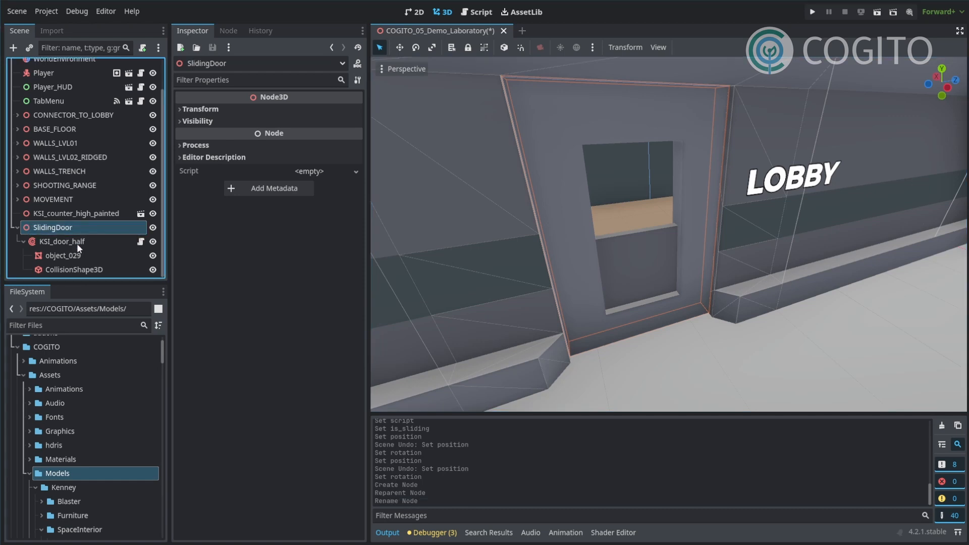
Step: Inspect the transform values of the door and its SlidingDoor parent
click(62, 241)
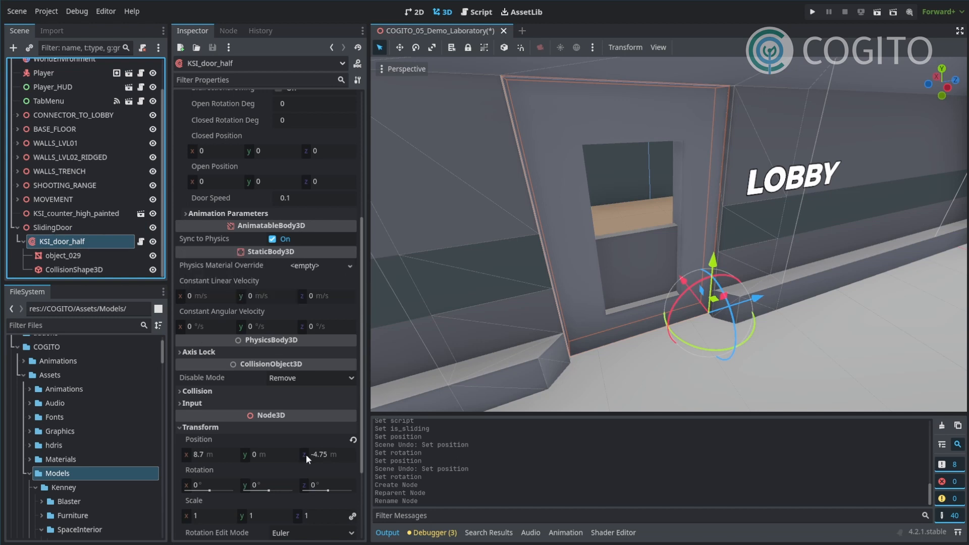
click(53, 227)
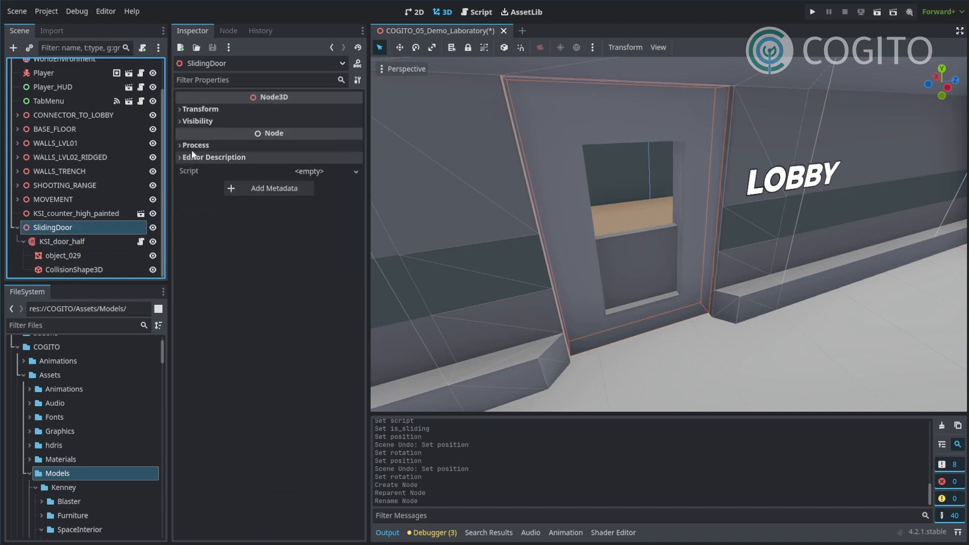
click(200, 109)
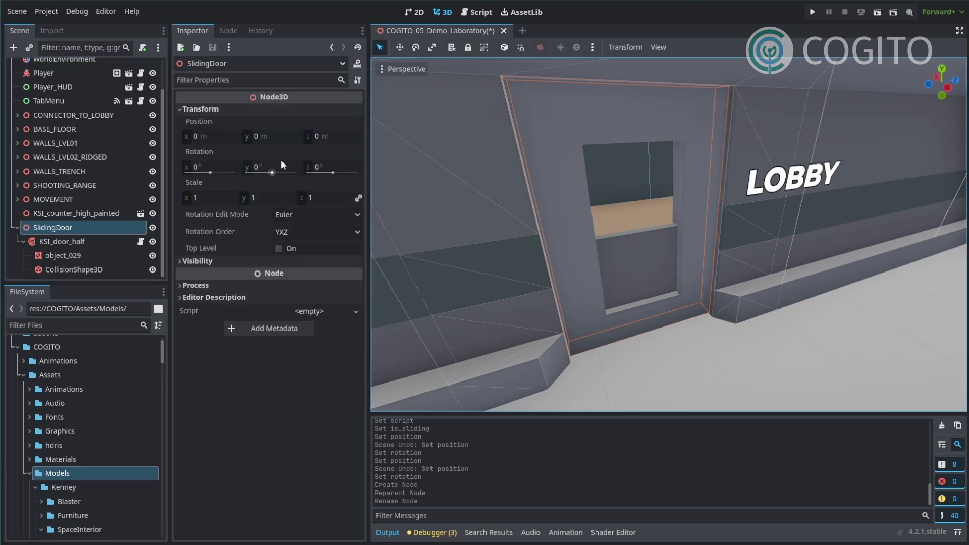
mouse_move(380, 167)
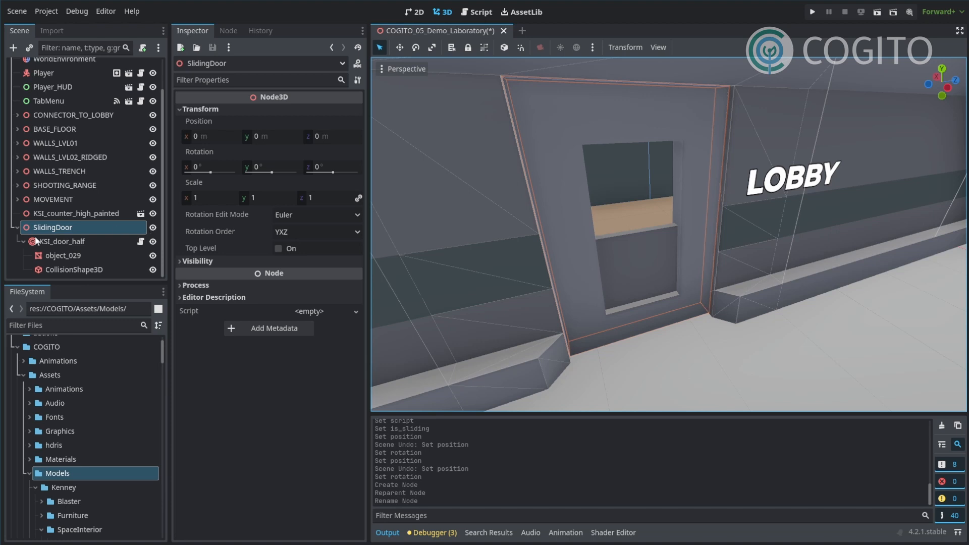
Step: Copy KSI_door_half's properties and paste its position (8.7, 0, -4.75) onto SlidingDoor
click(62, 241)
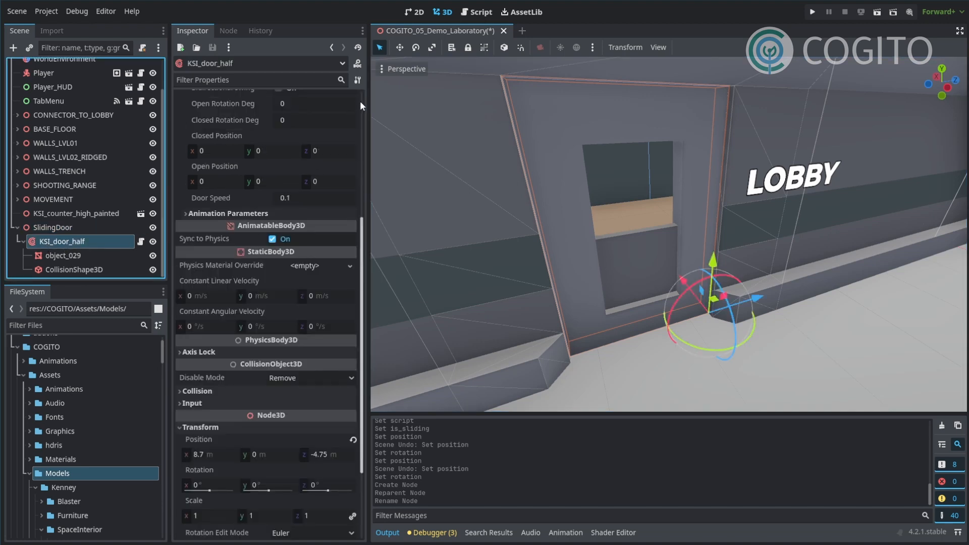
click(357, 80)
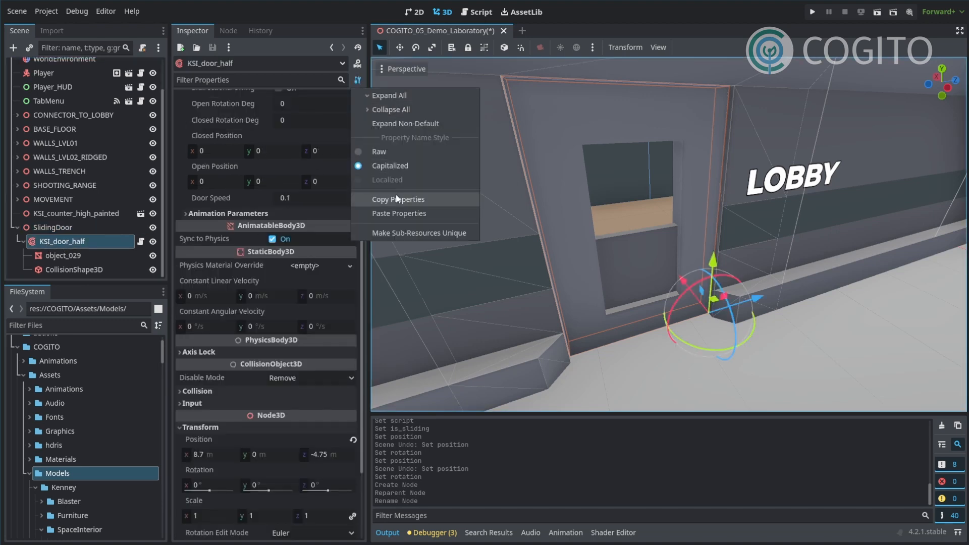
click(53, 227)
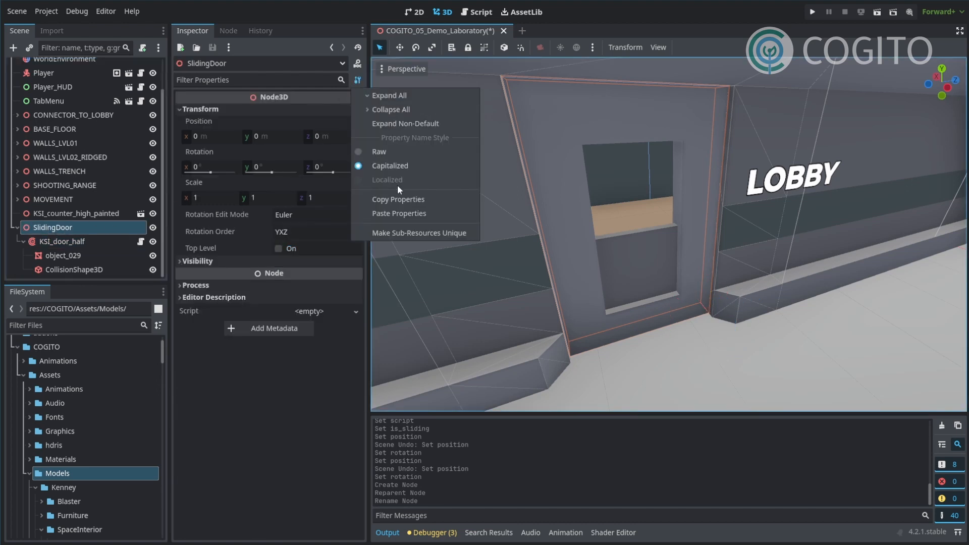
click(399, 213)
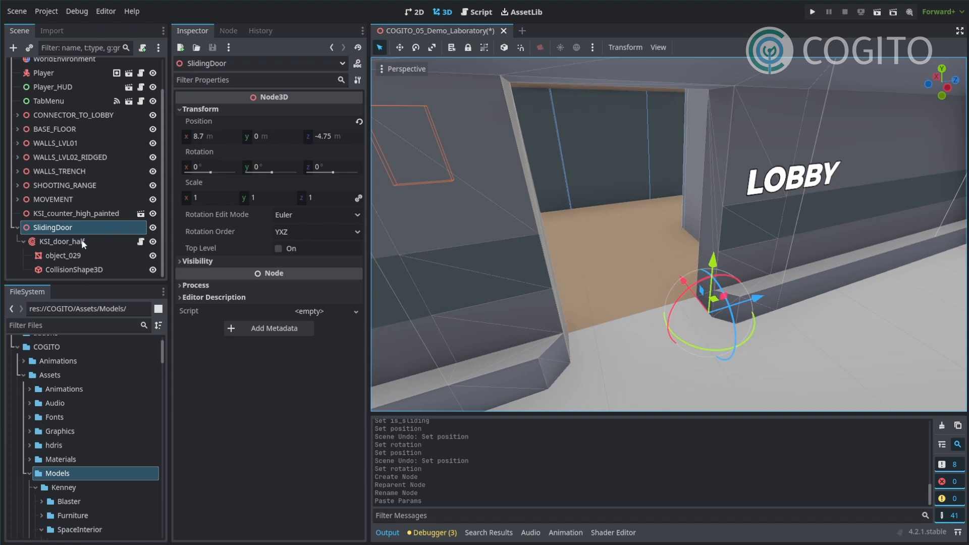
click(62, 241)
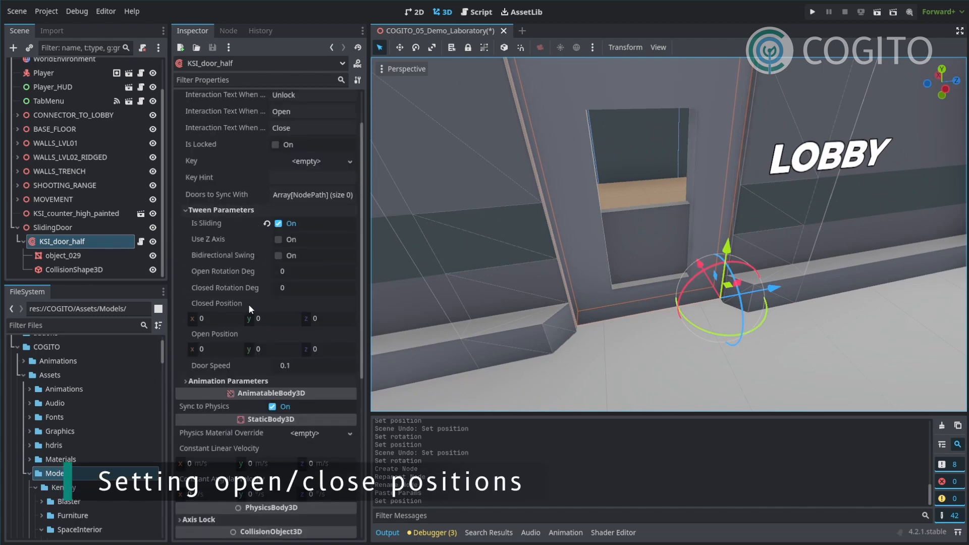
Step: Drag the door along its axis into the wall to find its open position
scroll(down, 3)
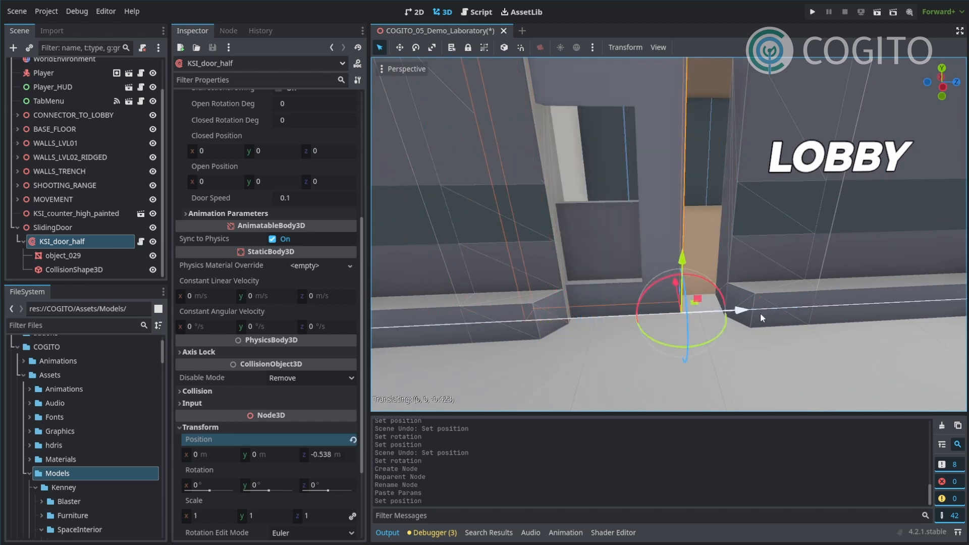
drag(736, 310, 618, 317)
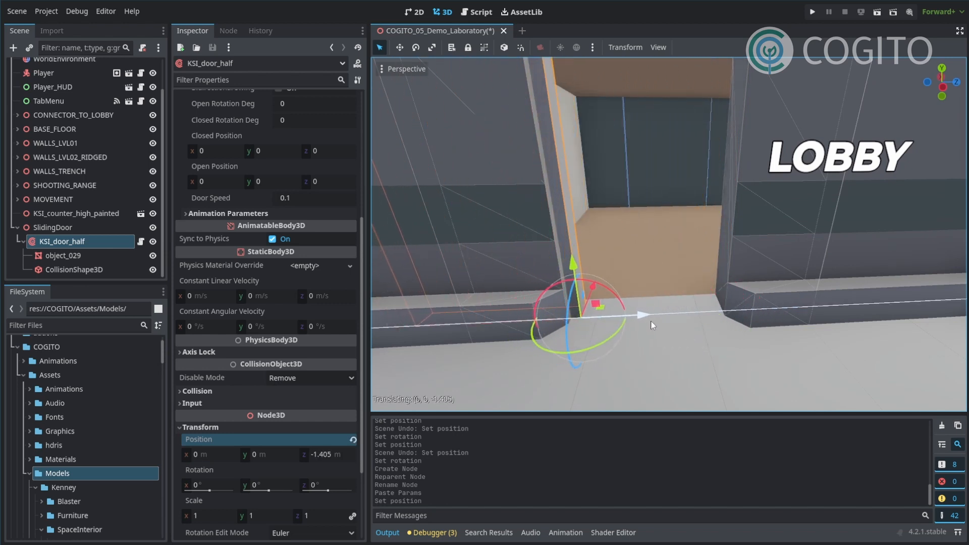
drag(651, 325, 649, 325)
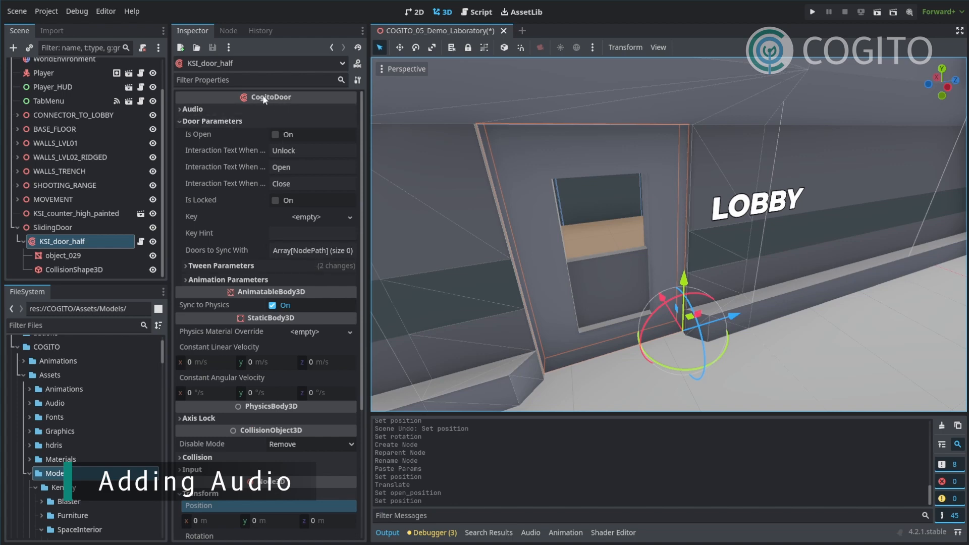
Step: Add an AudioStreamPlayer3D child routed to the SFX bus at -26 dB
click(182, 108)
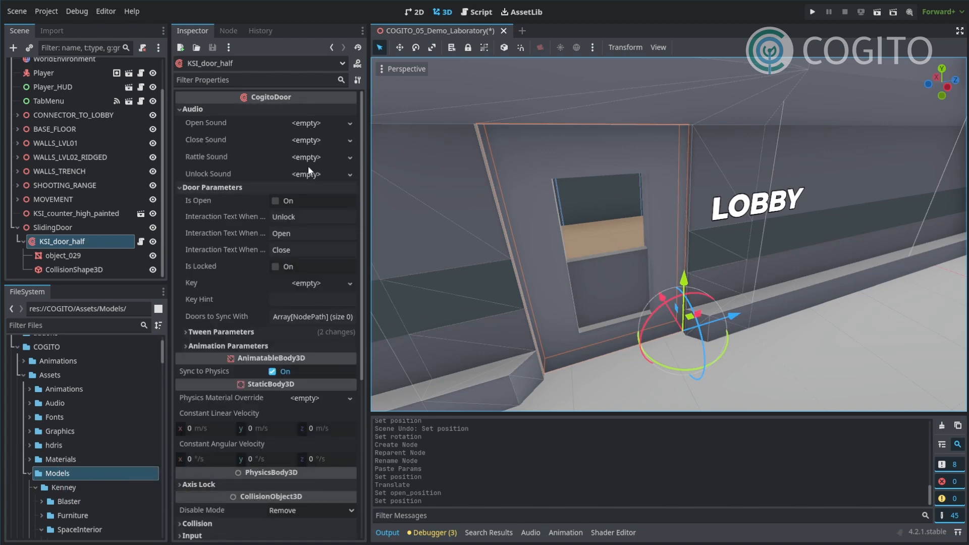
right_click(62, 242)
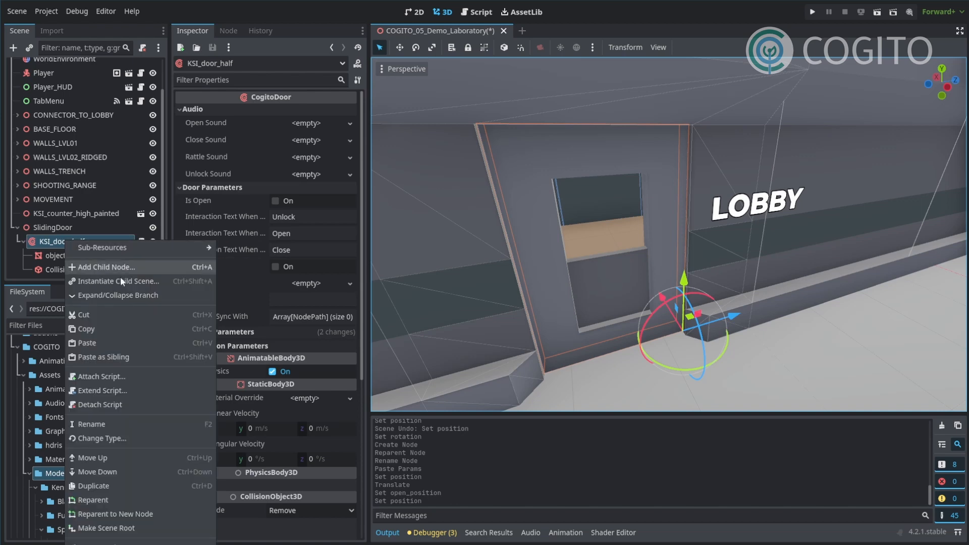
click(106, 267)
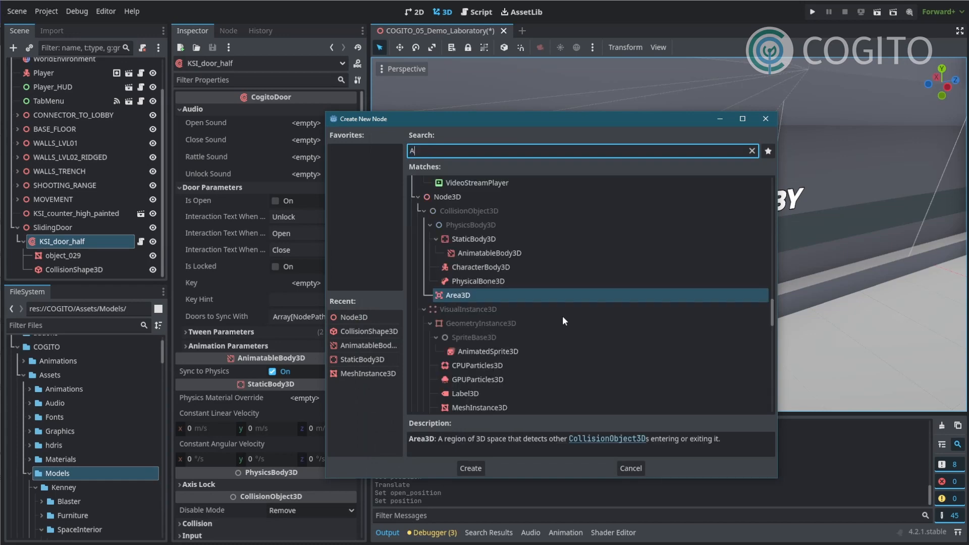
text(udio)
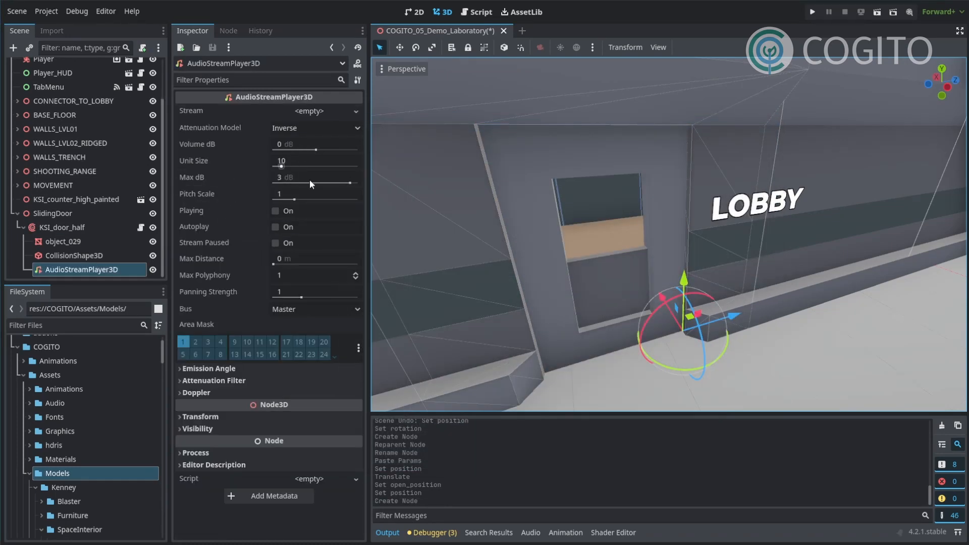
click(314, 309)
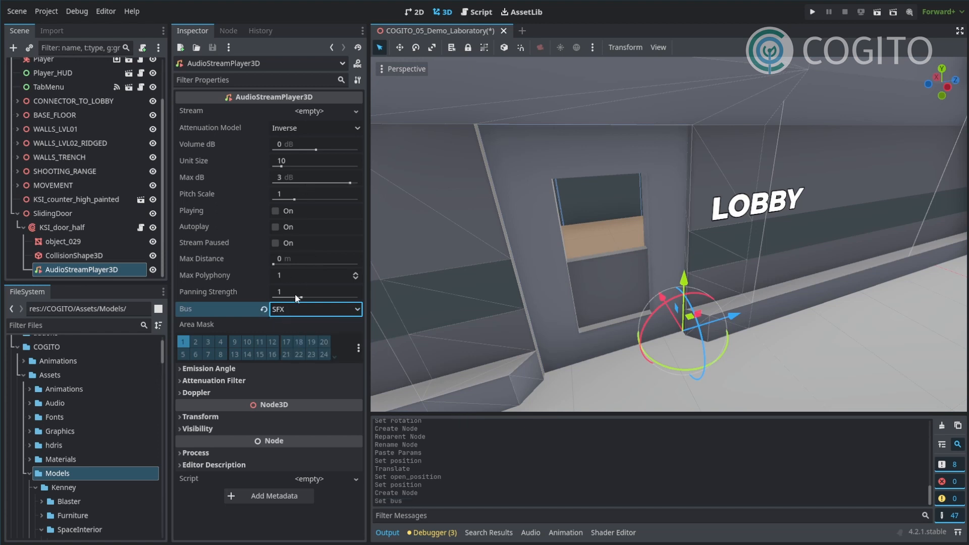
click(312, 144)
text(-26)
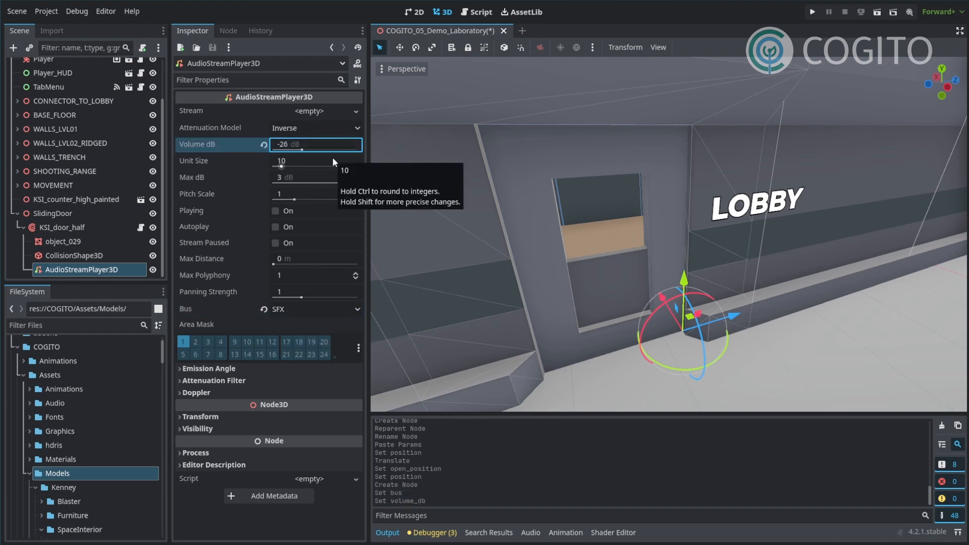
mouse_move(33, 270)
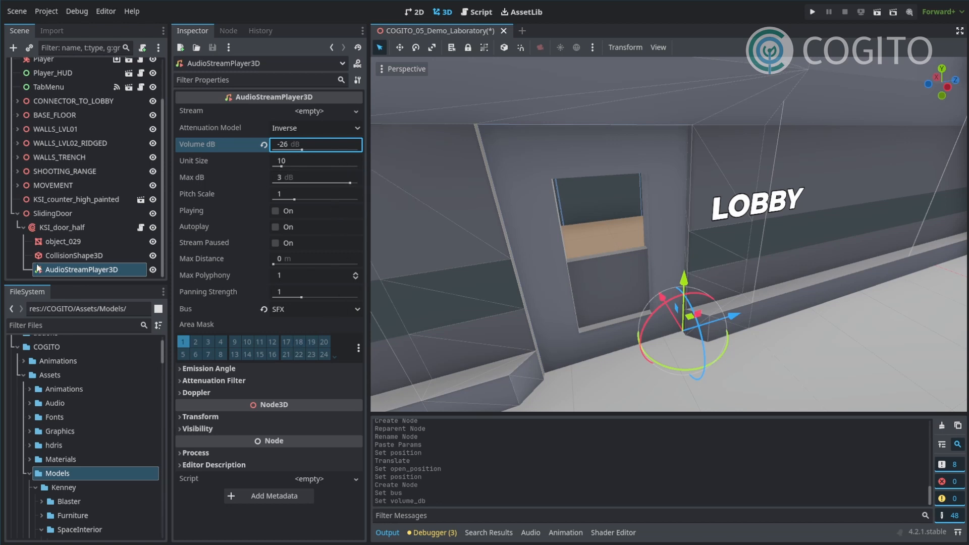
click(63, 227)
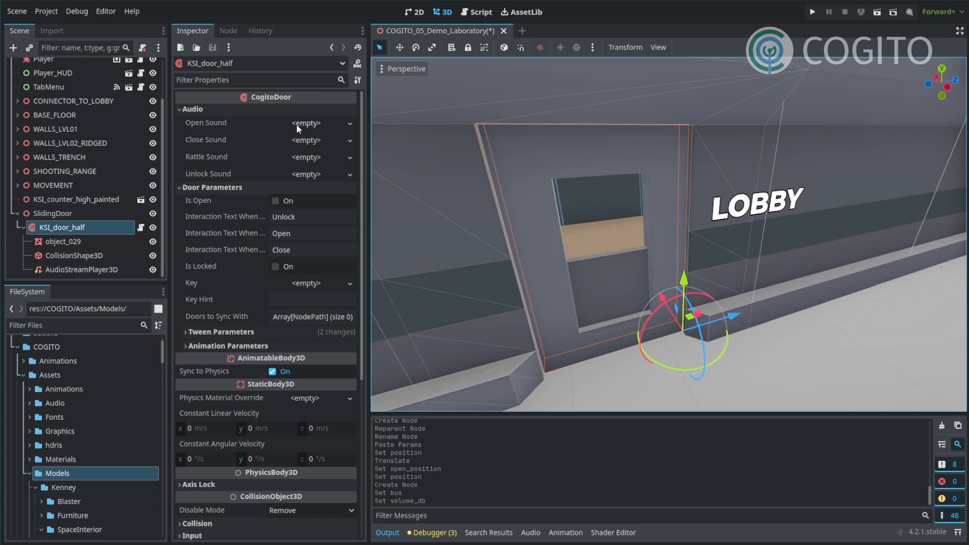
Step: Quick-load the sliding clip as both the door's Open Sound and Close Sound
click(306, 122)
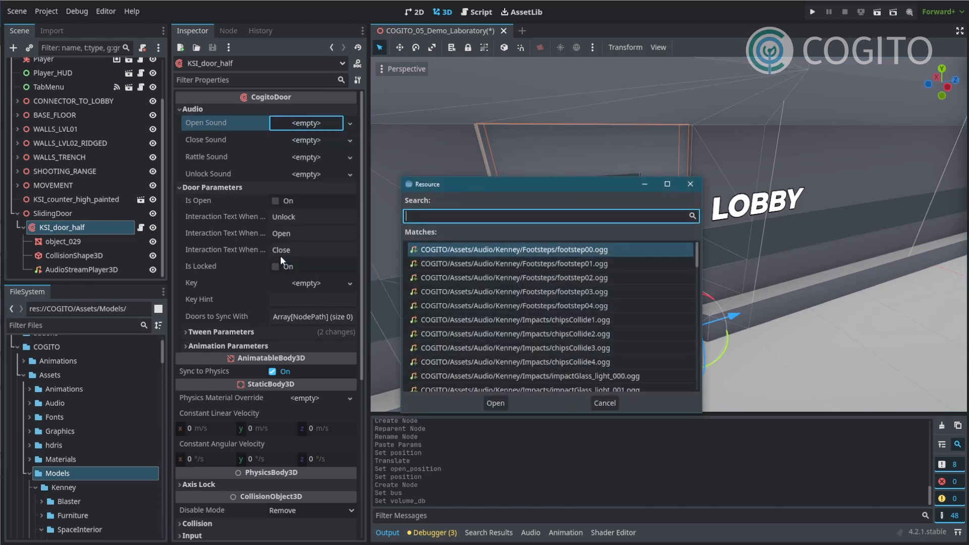
text(slid)
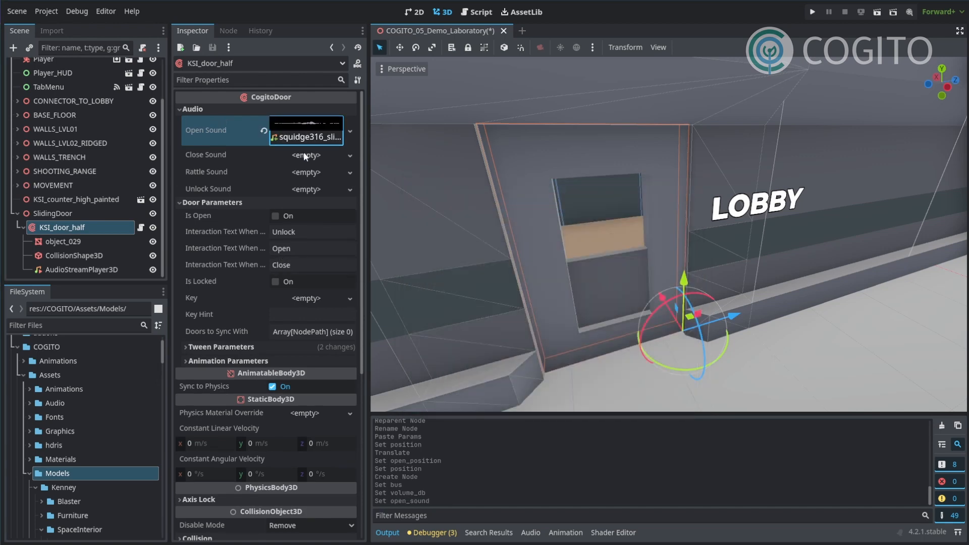
click(306, 155)
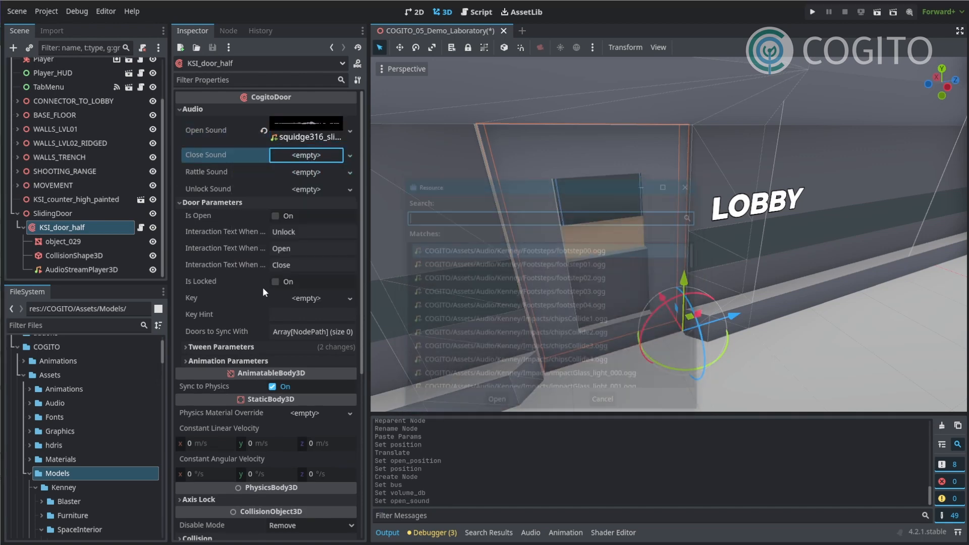
click(496, 399)
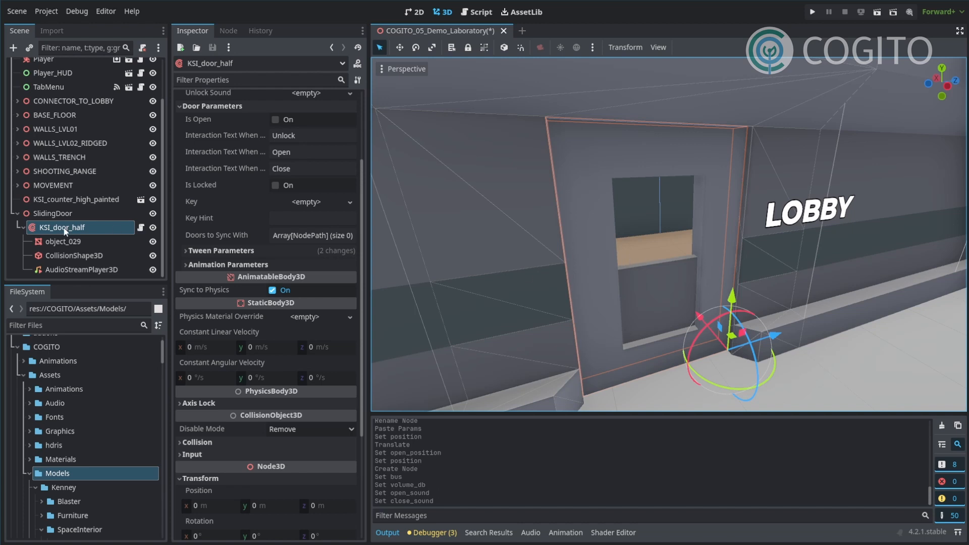
mouse_move(79, 234)
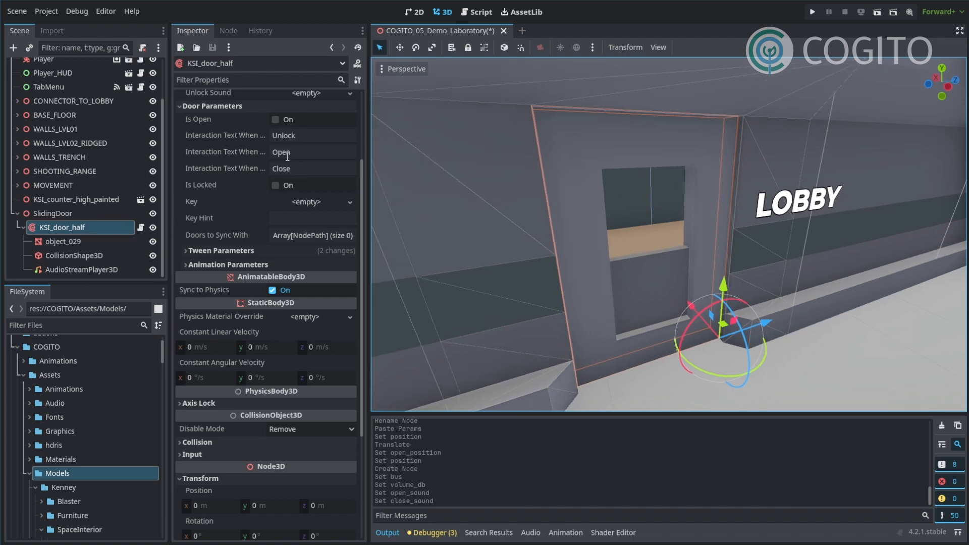
Step: Instantiate BasicInteraction.tscn as a child of KSI_door_half with interaction text Open
right_click(62, 227)
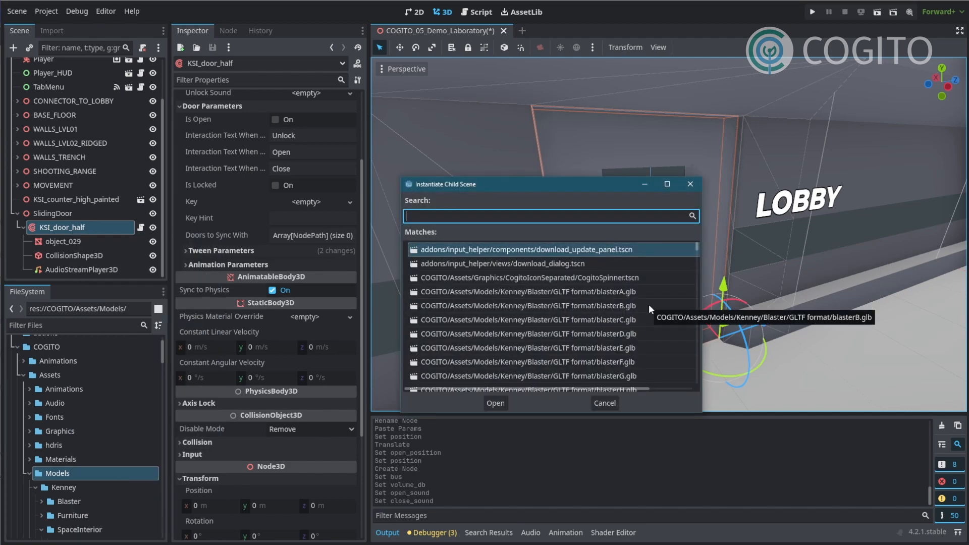
text(BasicInt)
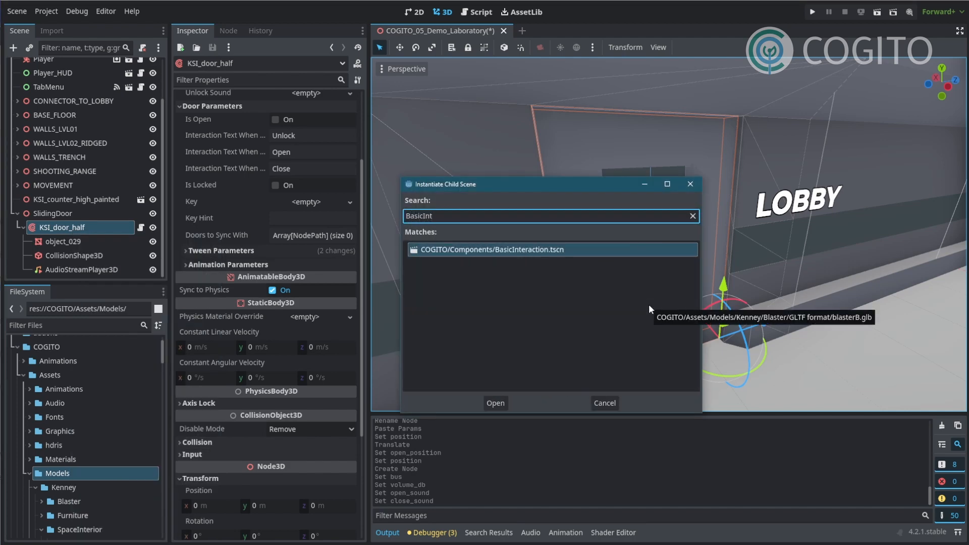
click(495, 402)
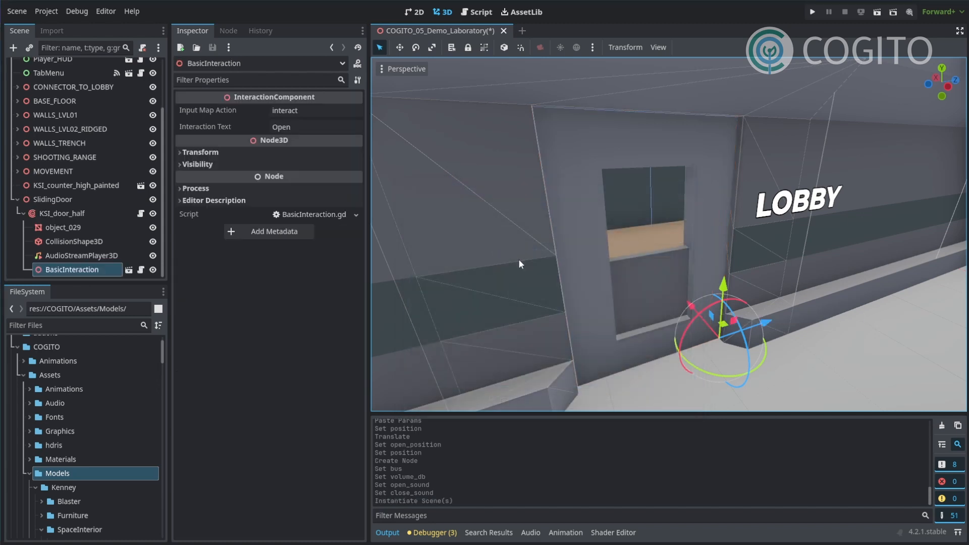
mouse_move(322, 181)
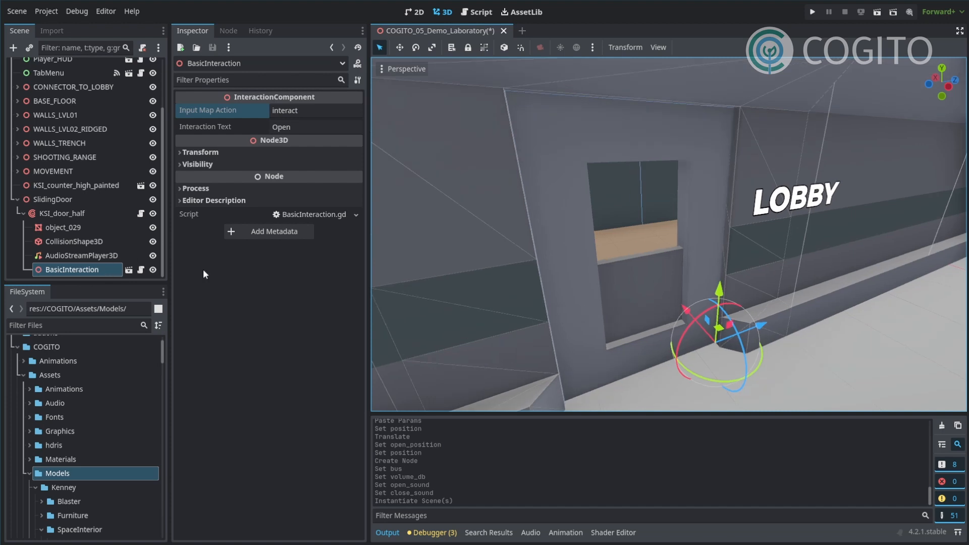
Step: Enable collision Layer 2 on KSI_door_half in addition to Layer 1
click(63, 213)
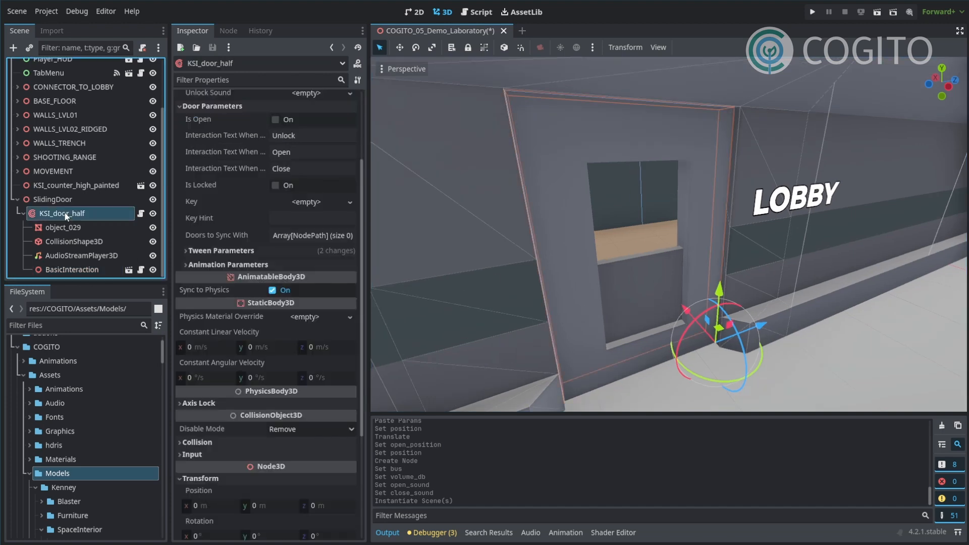
click(197, 442)
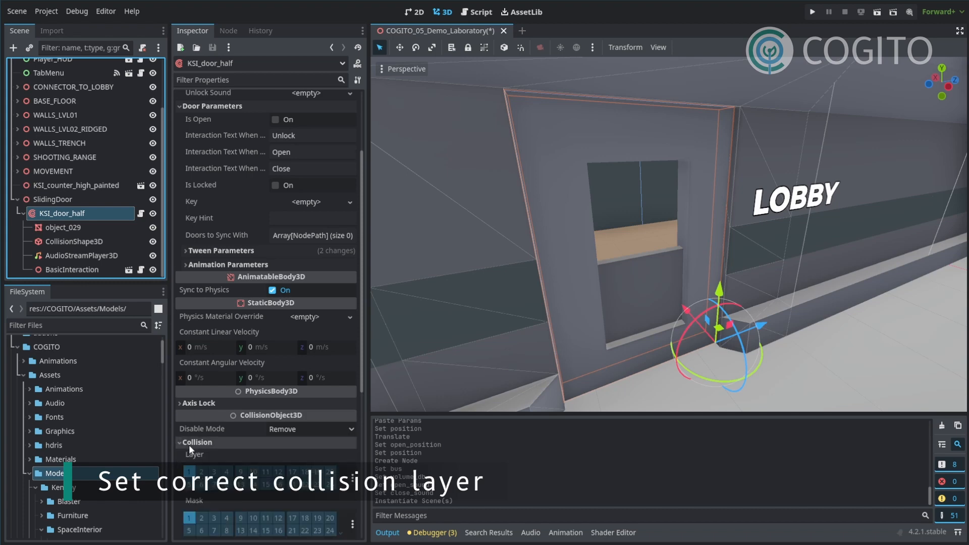
click(200, 473)
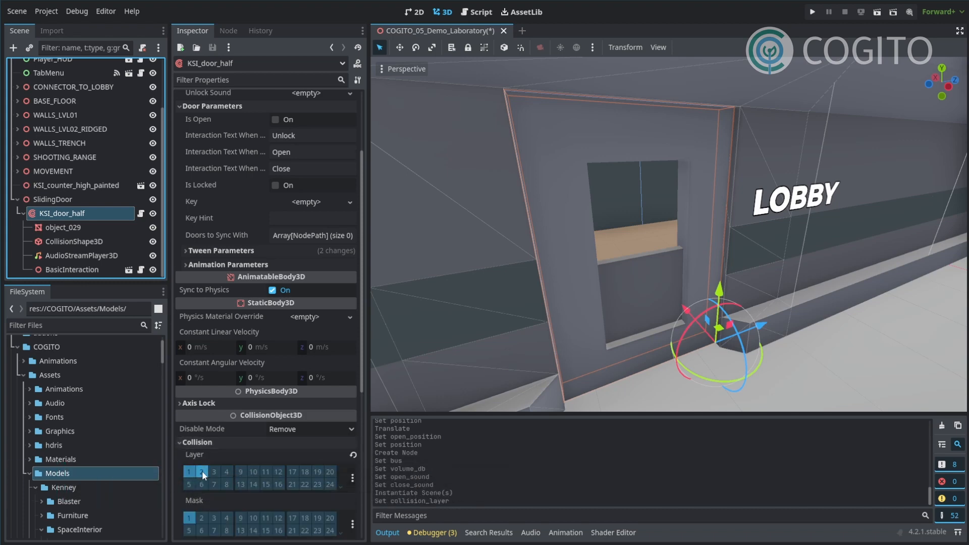
mouse_move(201, 472)
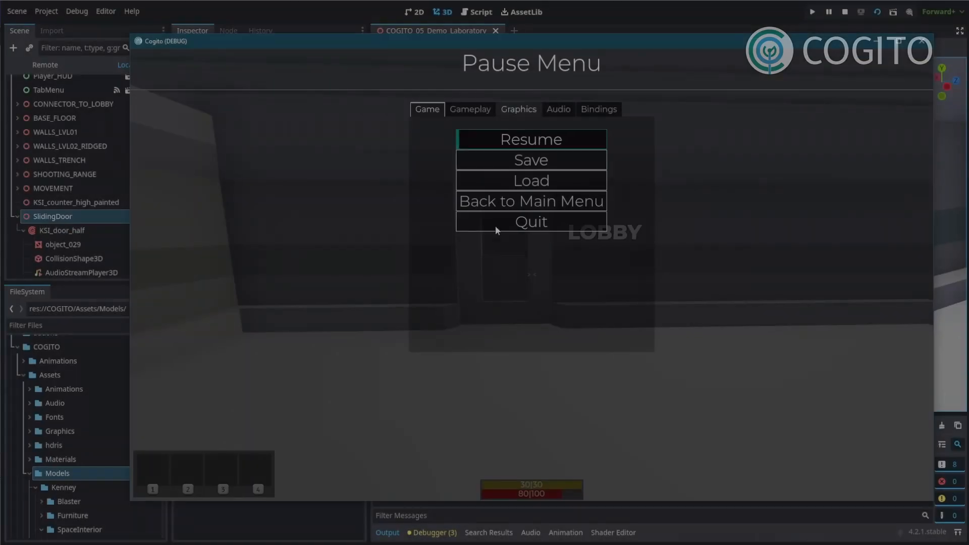
Step: Run the game and slide the lobby door open with F, leaving it offering Close
click(531, 139)
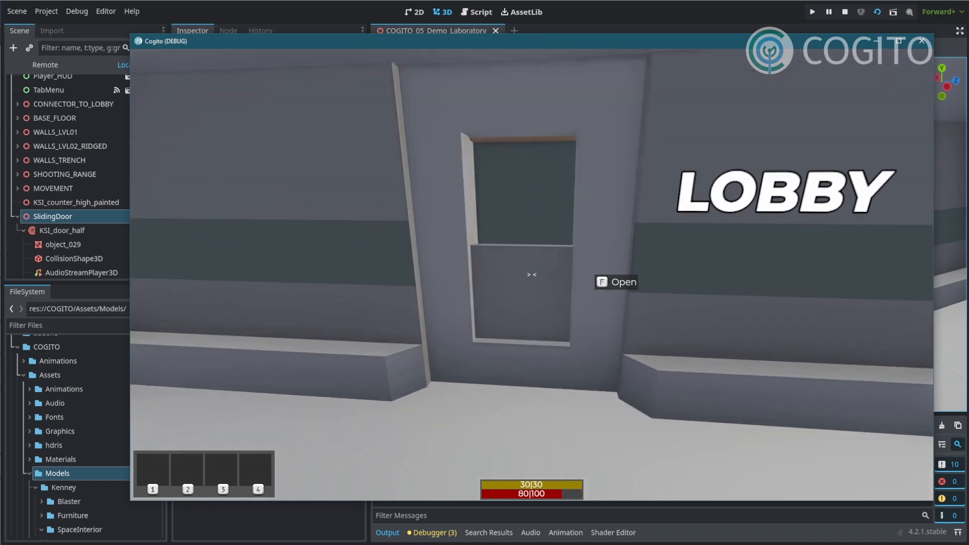
key(f)
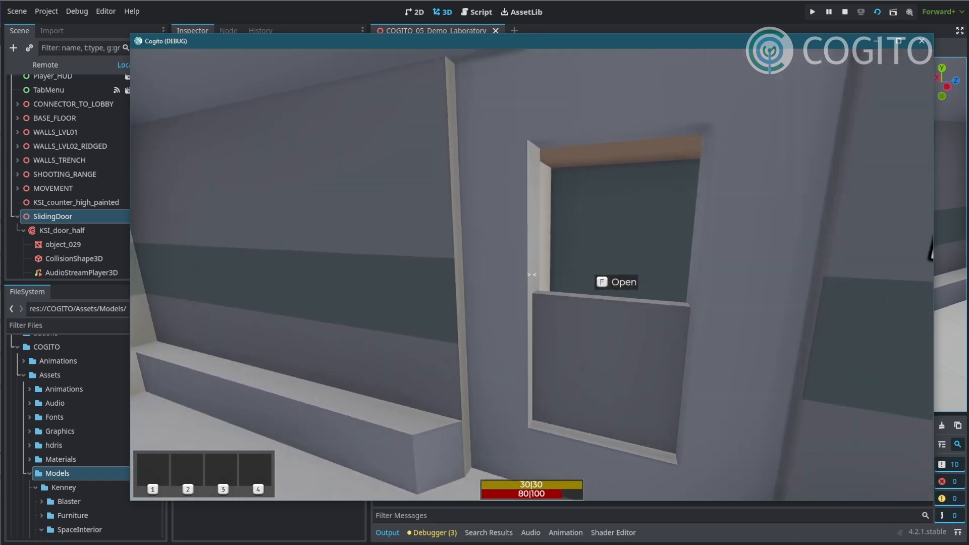
key(f)
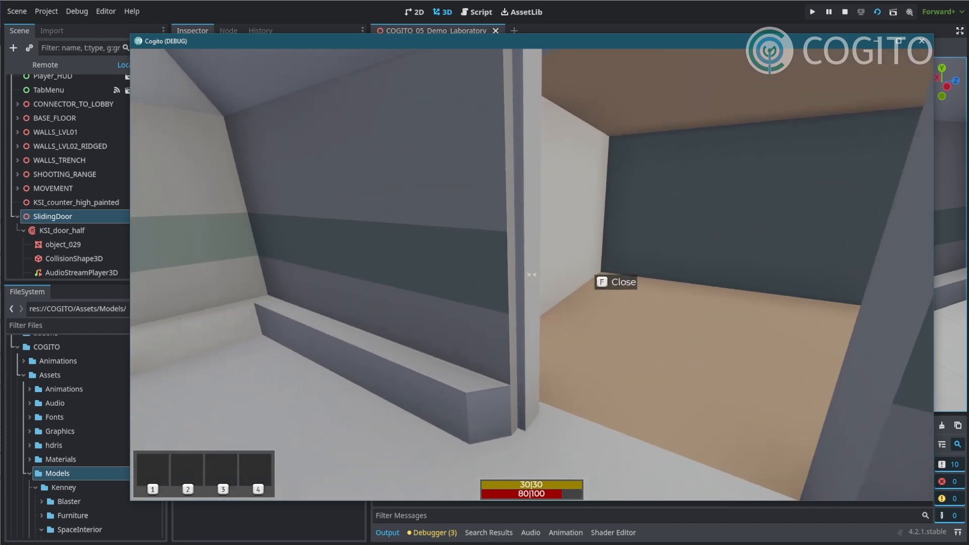